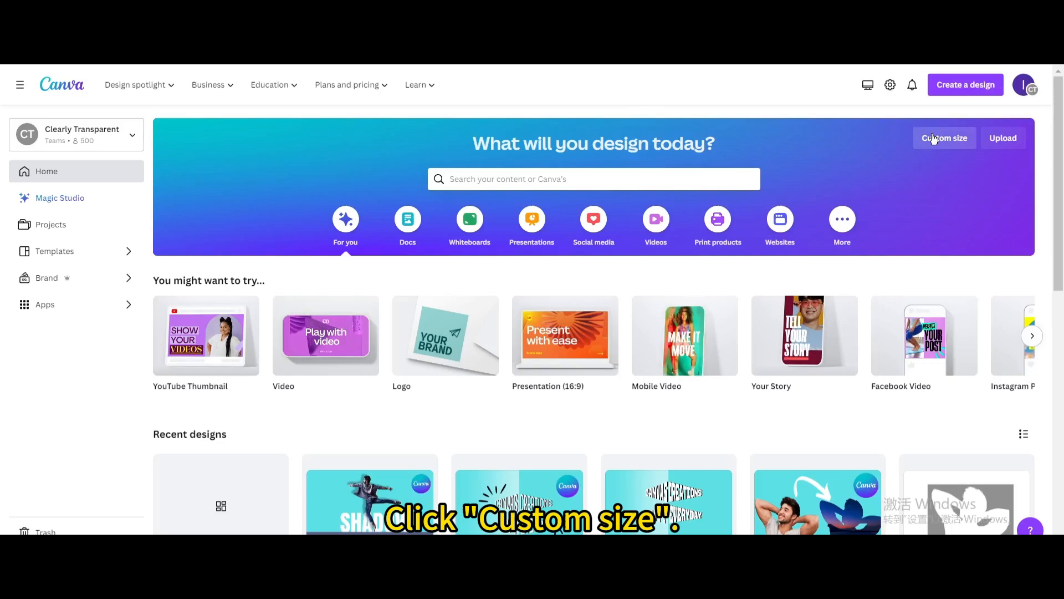
Create a new blank custom-size design at 1280 × 720 px.
left_click(944, 138)
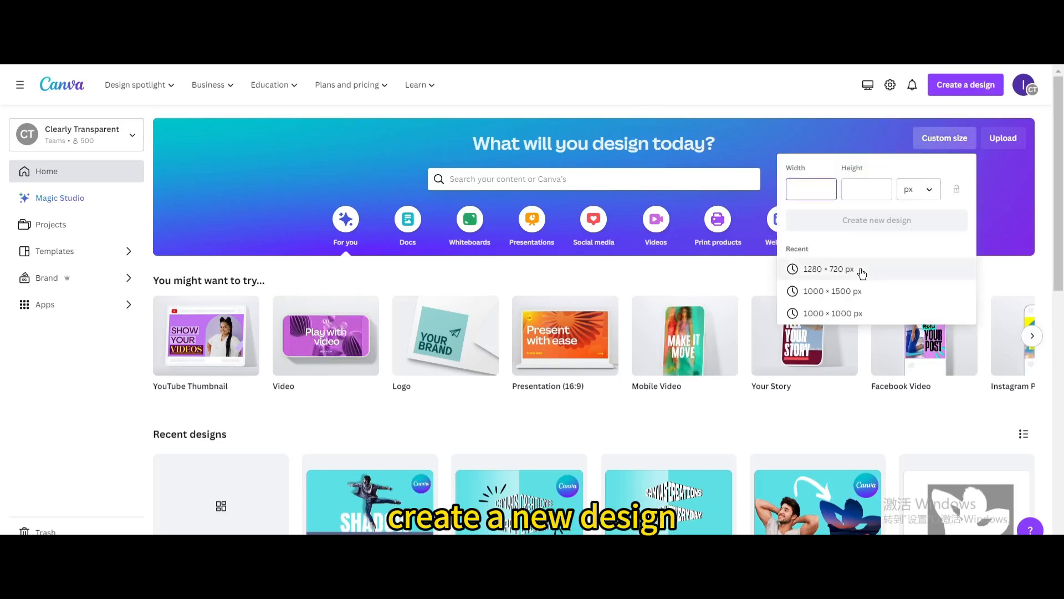
left_click(827, 269)
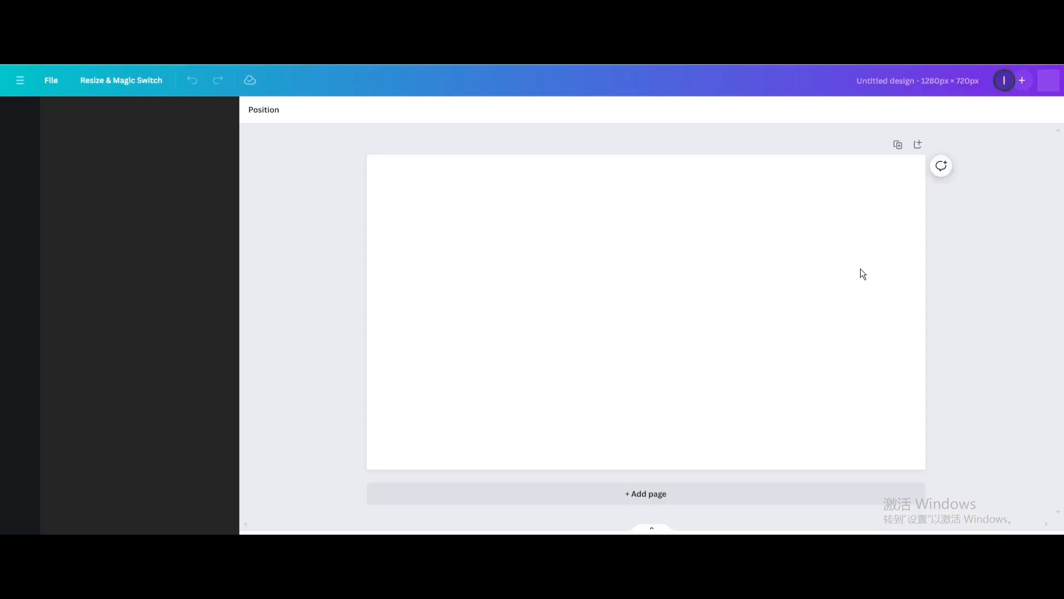
Add a heading reading CANVAS and set its font to Barlow Black.
left_click(20, 115)
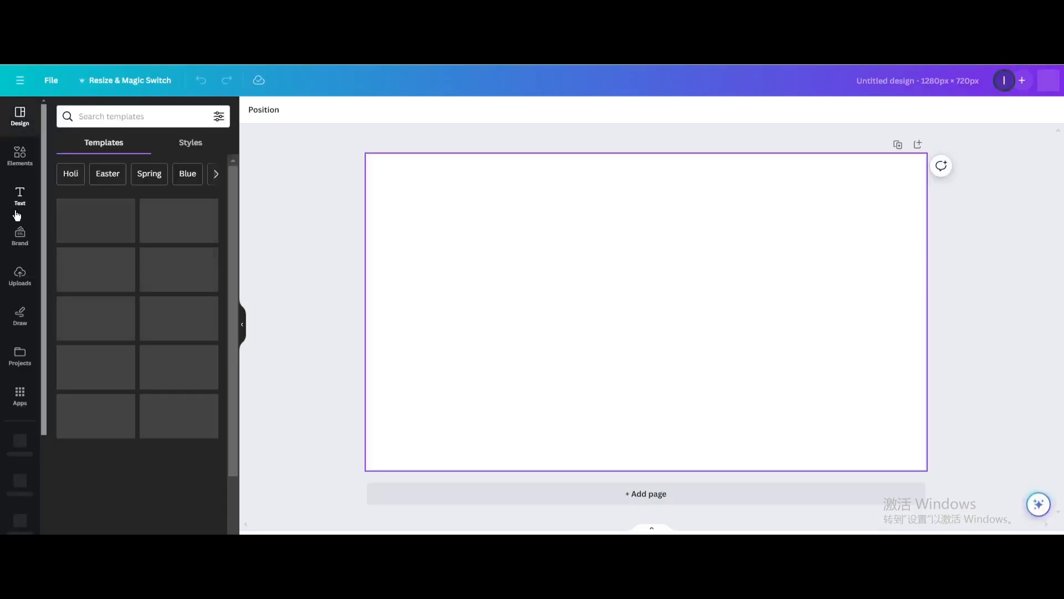
left_click(20, 196)
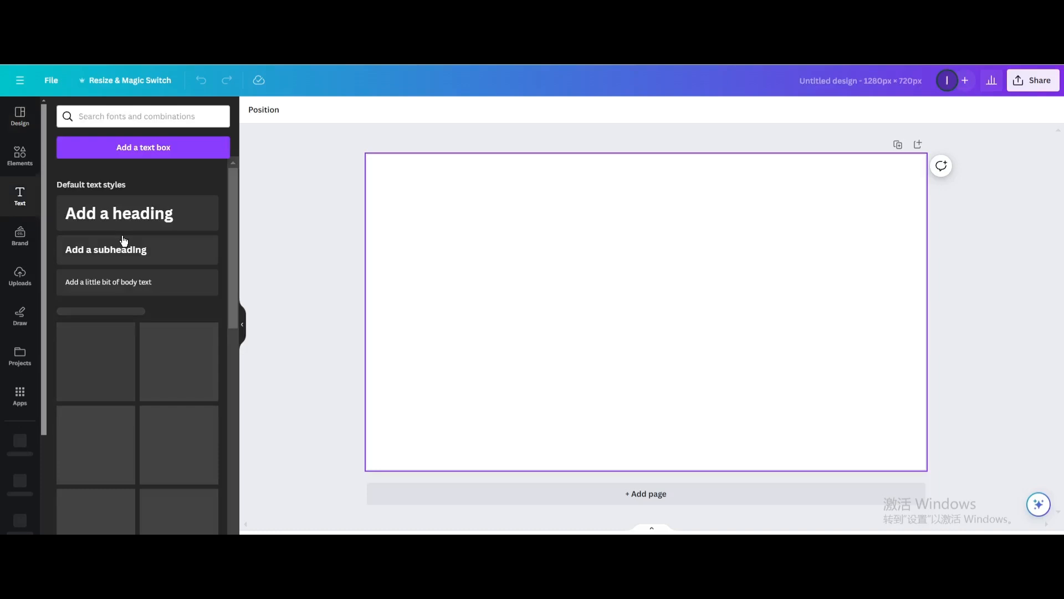
left_click(118, 213)
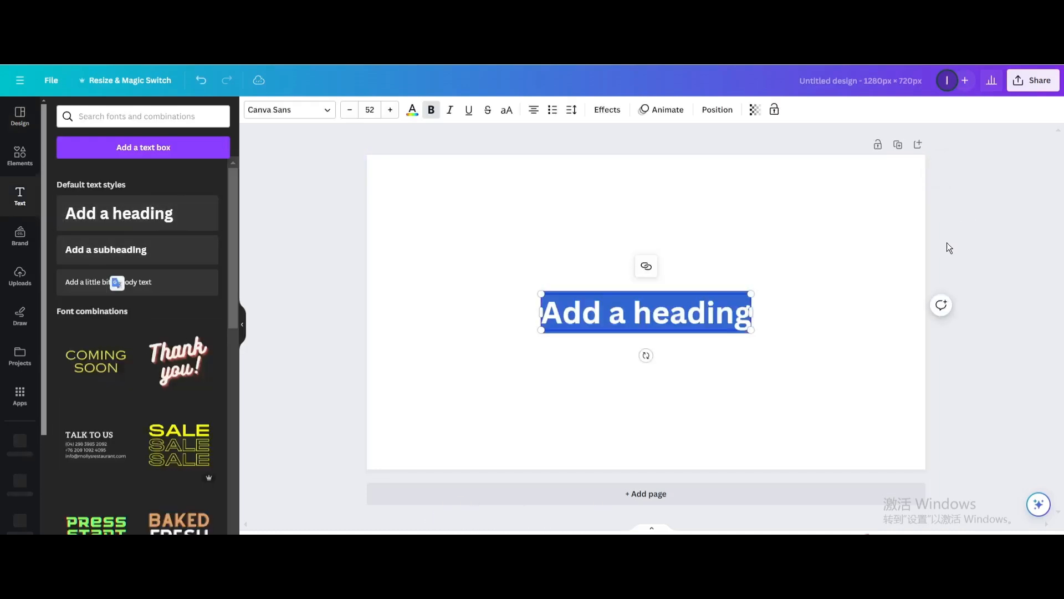
type("CANV")
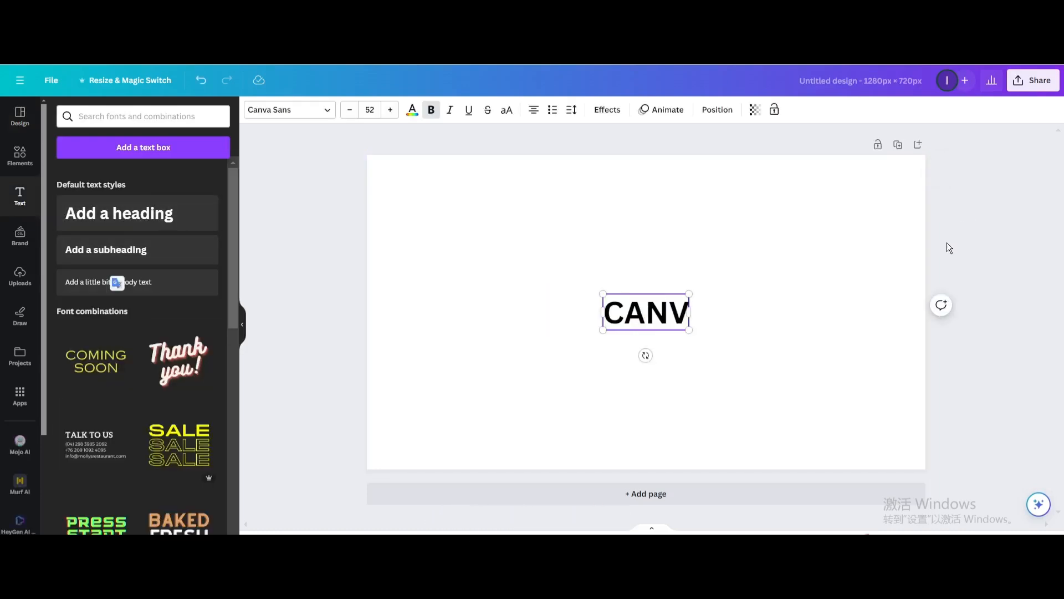
type("AS")
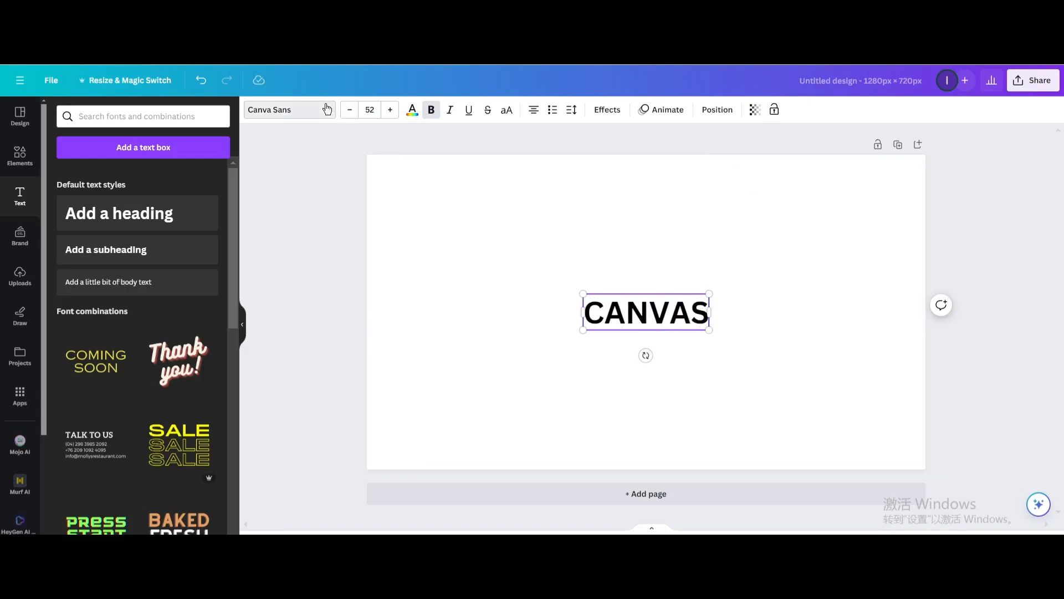
left_click(285, 109)
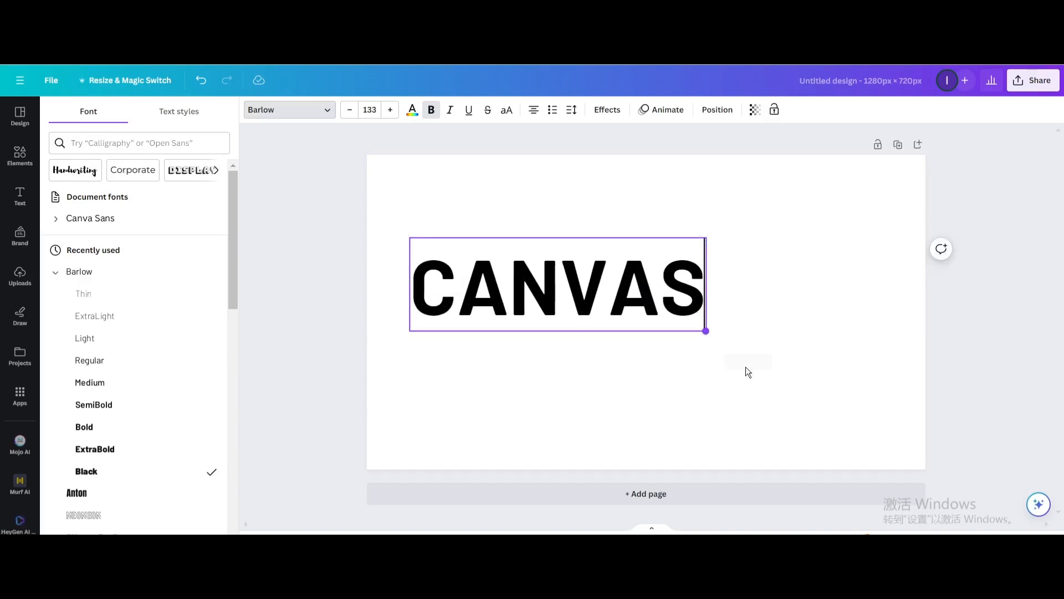
Enlarge the CANVAS heading across the page and colour it light blue.
left_click_drag(706, 330, 872, 383)
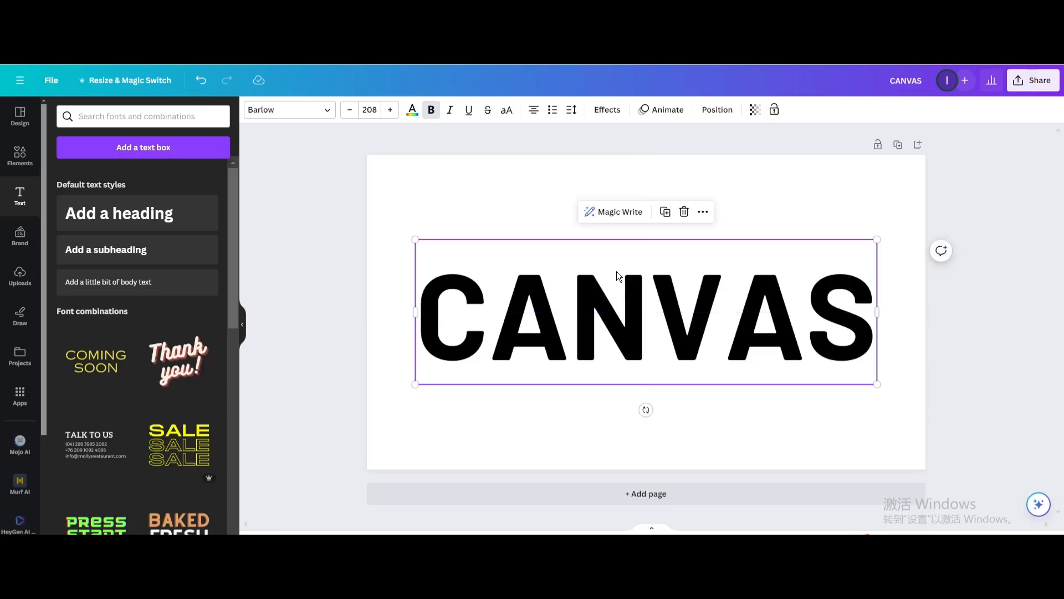
left_click(411, 110)
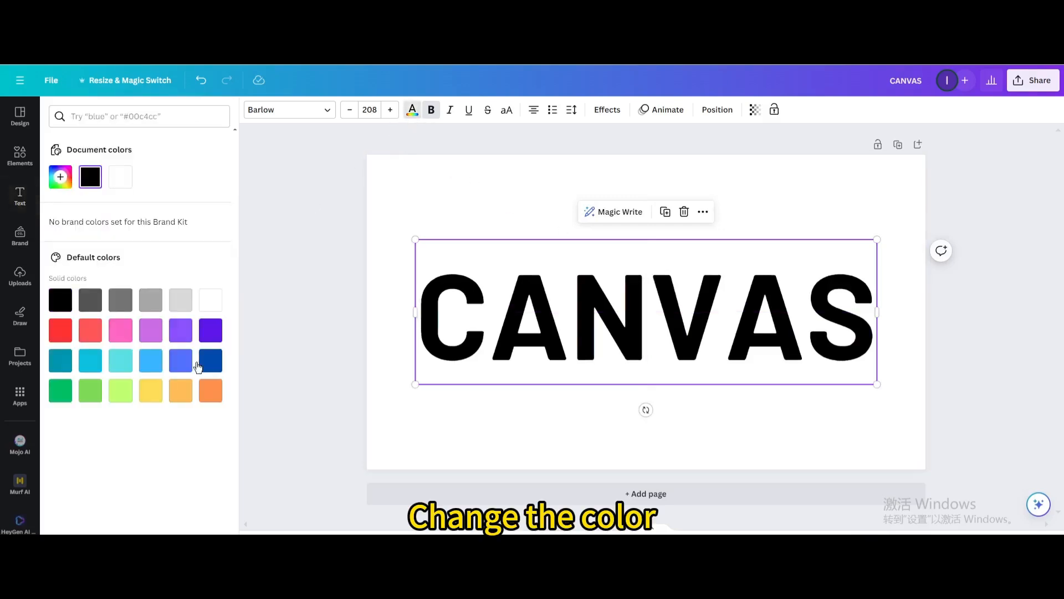
left_click(150, 360)
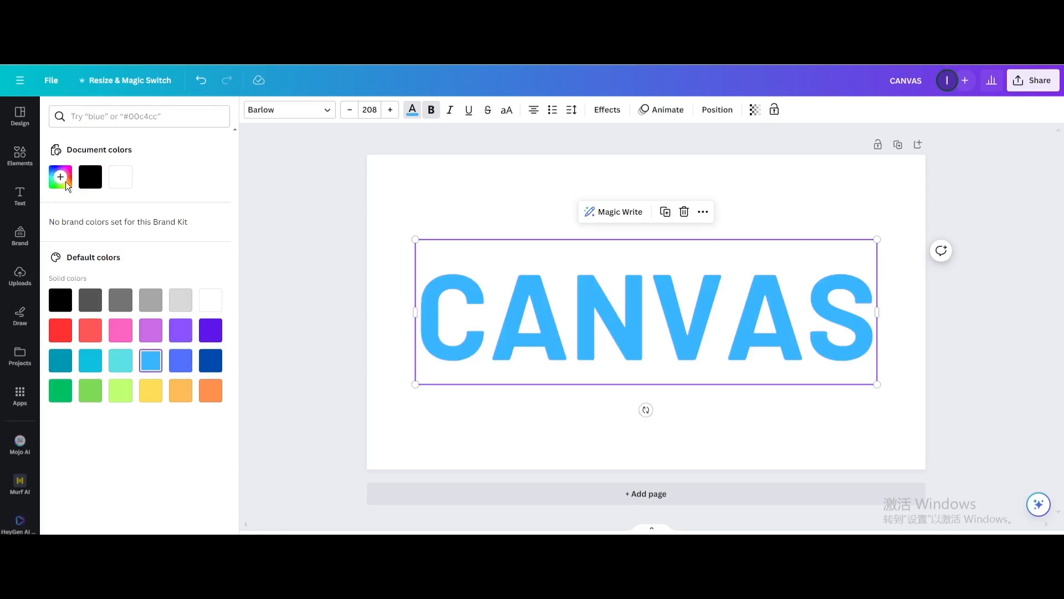
Overlay a tilted white gradient graphic on the letters at about 70 transparency for shine.
left_click(20, 156)
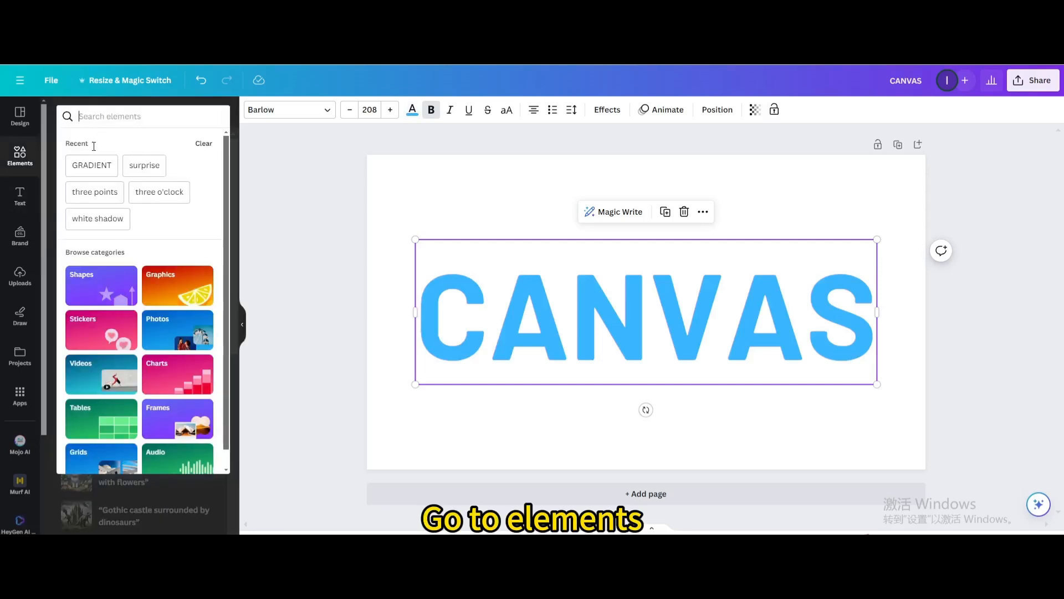
type("GRADIENT")
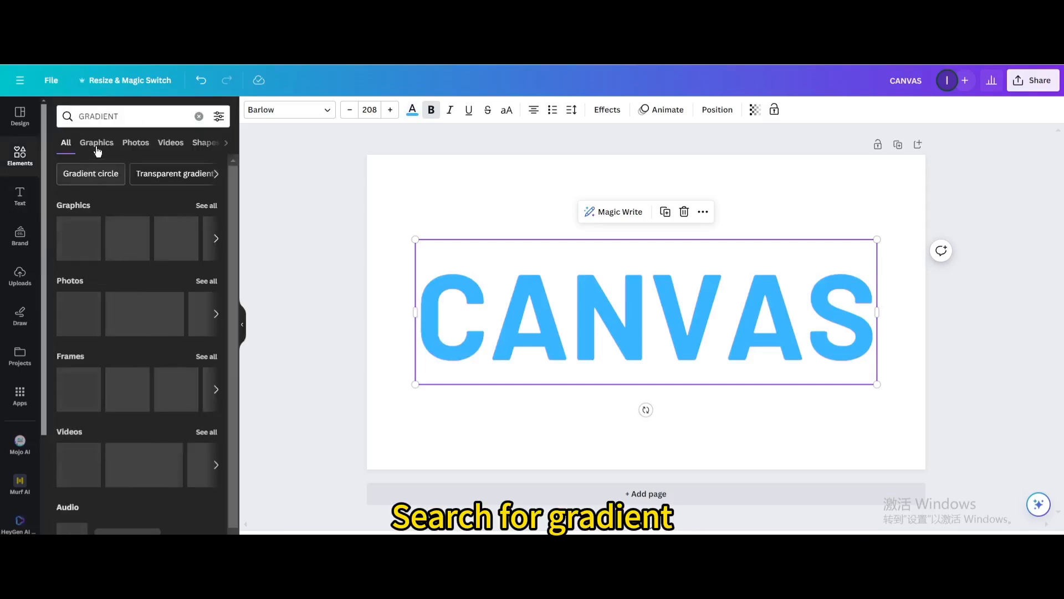
left_click(96, 143)
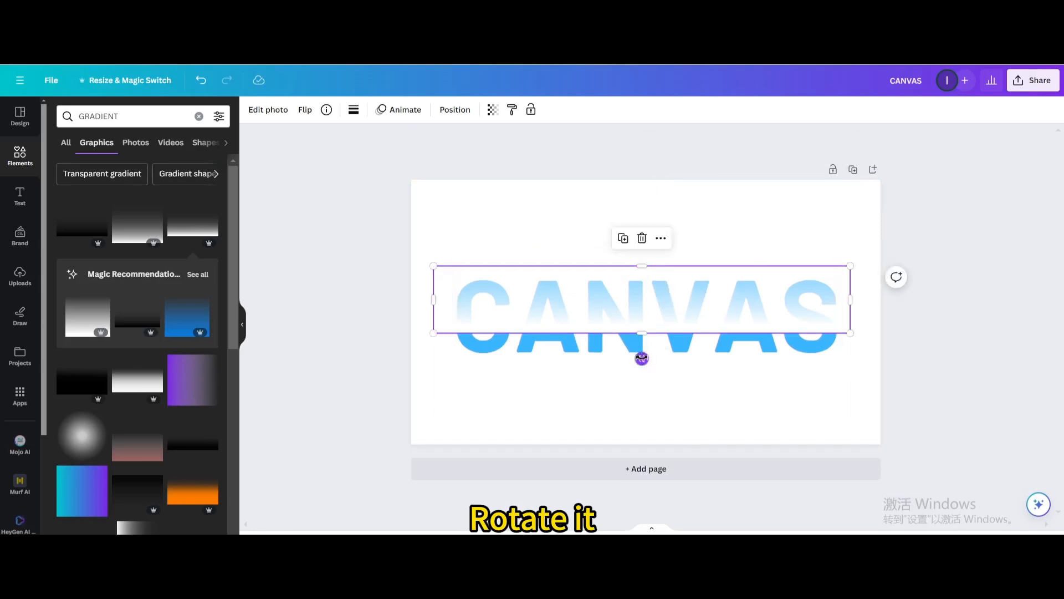
left_click_drag(642, 358, 645, 358)
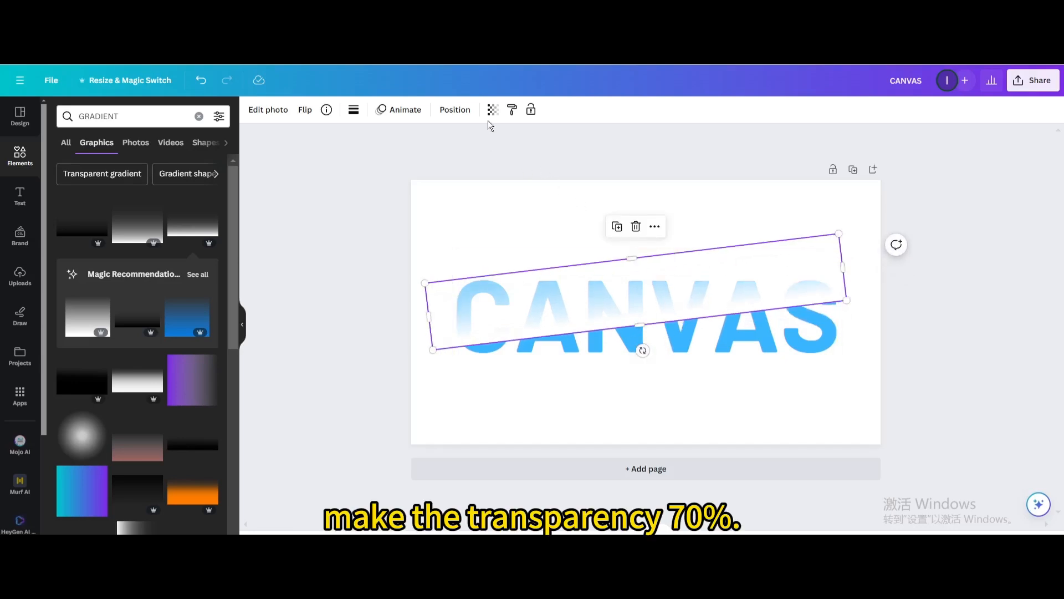
left_click(492, 109)
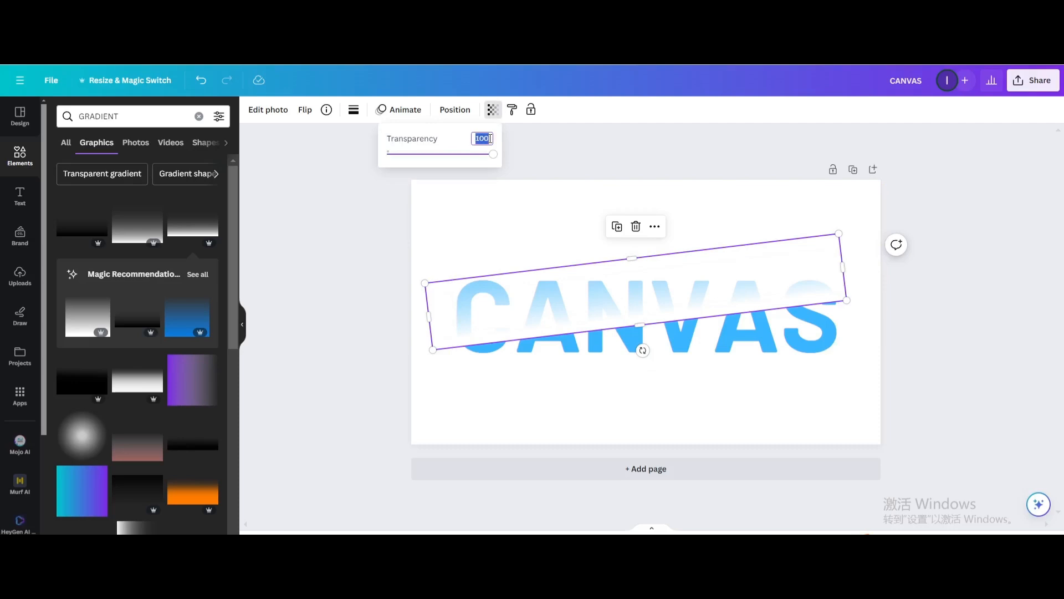
left_click_drag(492, 153, 461, 153)
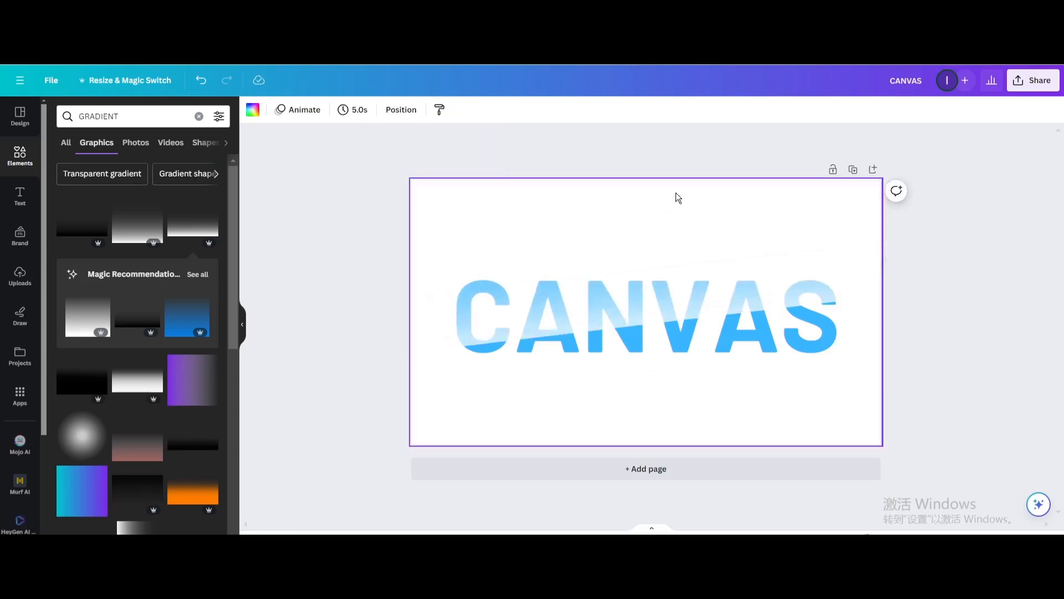
Download the shiny CANVAS design as a PNG via Share > Download.
left_click(1032, 80)
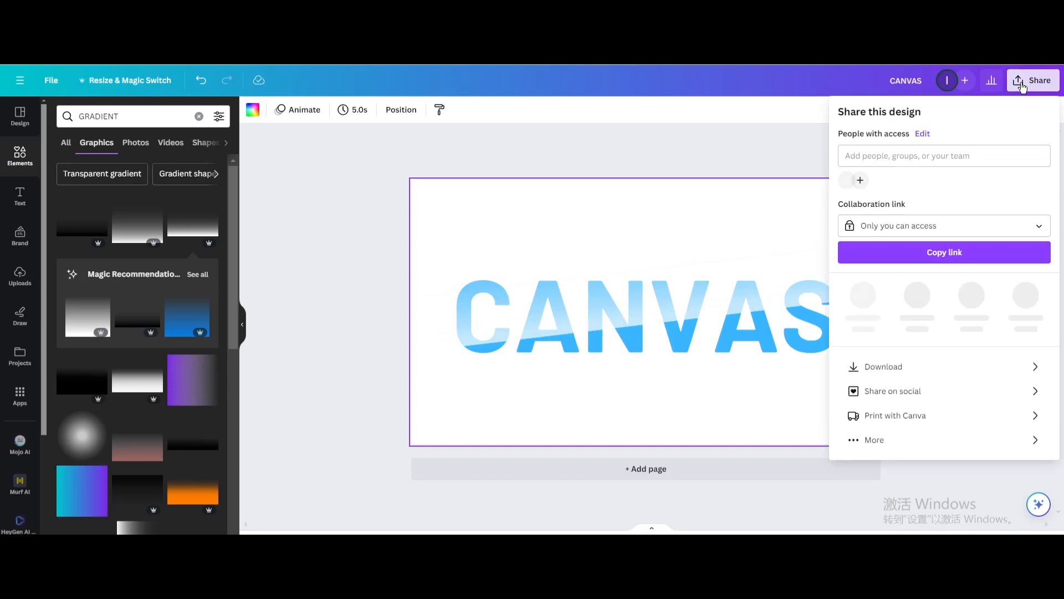
left_click(883, 367)
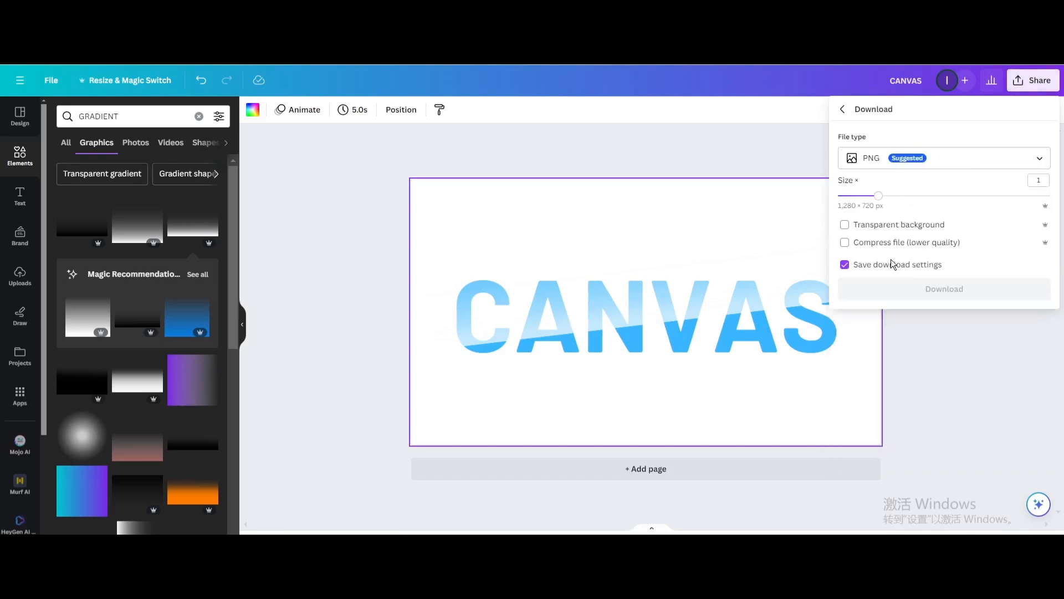
left_click(943, 288)
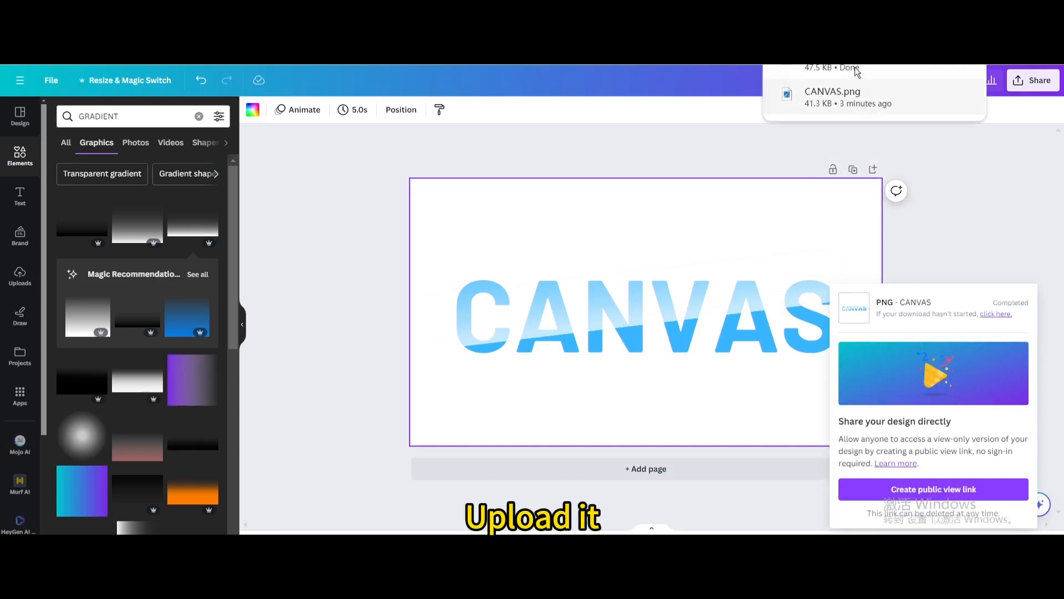
left_click(20, 276)
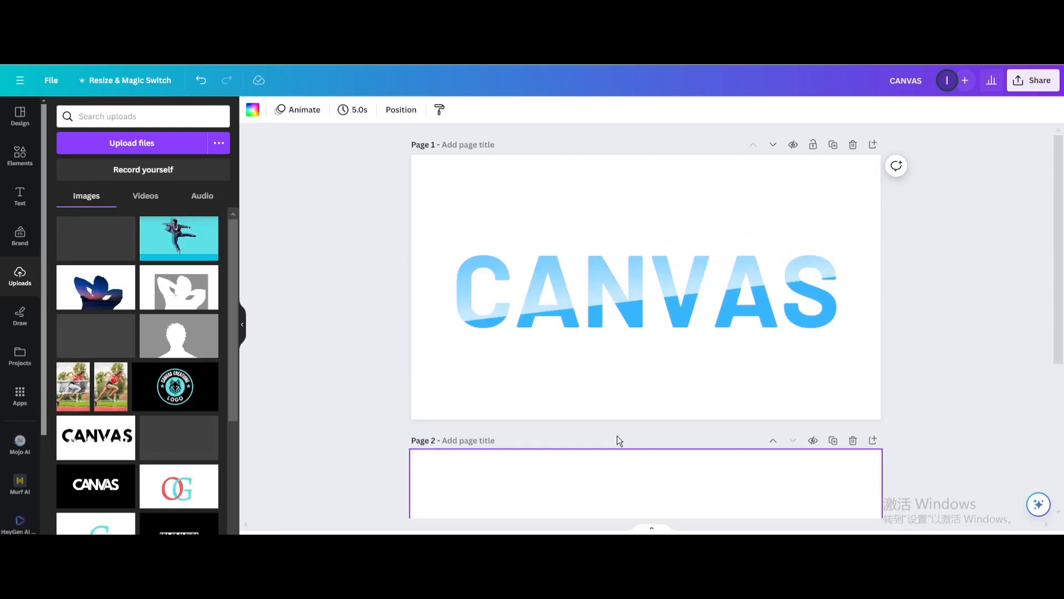
Make page 2's background blue and stretch the CANVAS image to fill the page.
scroll("down", 3)
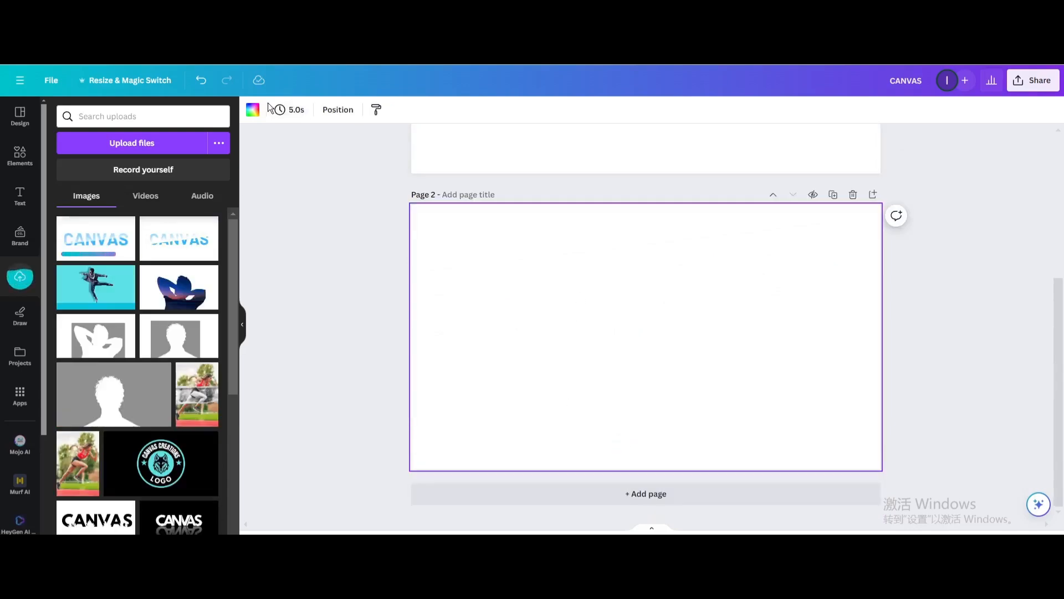
left_click(251, 110)
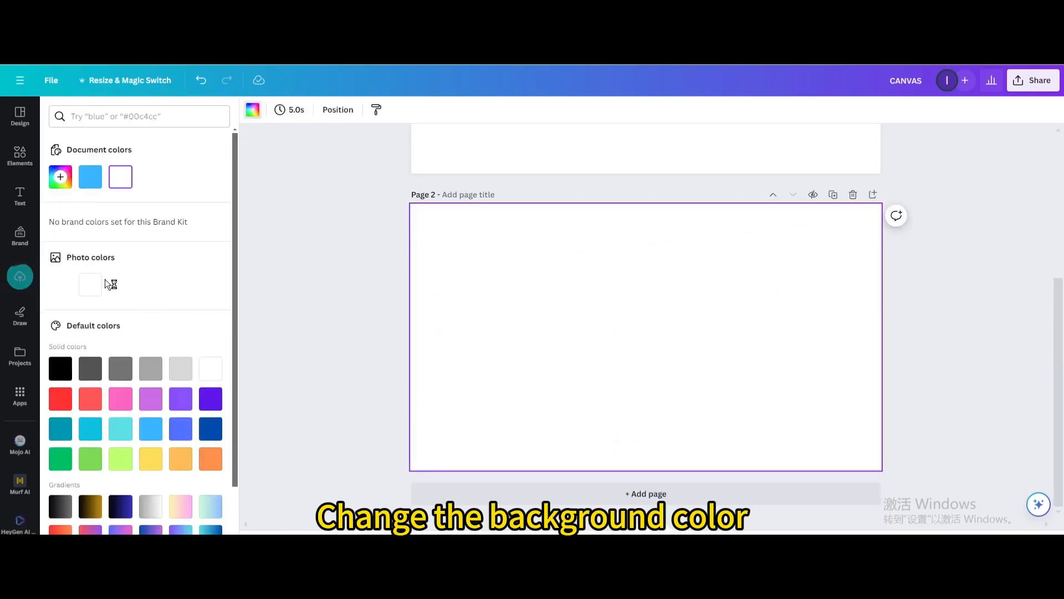
left_click(181, 428)
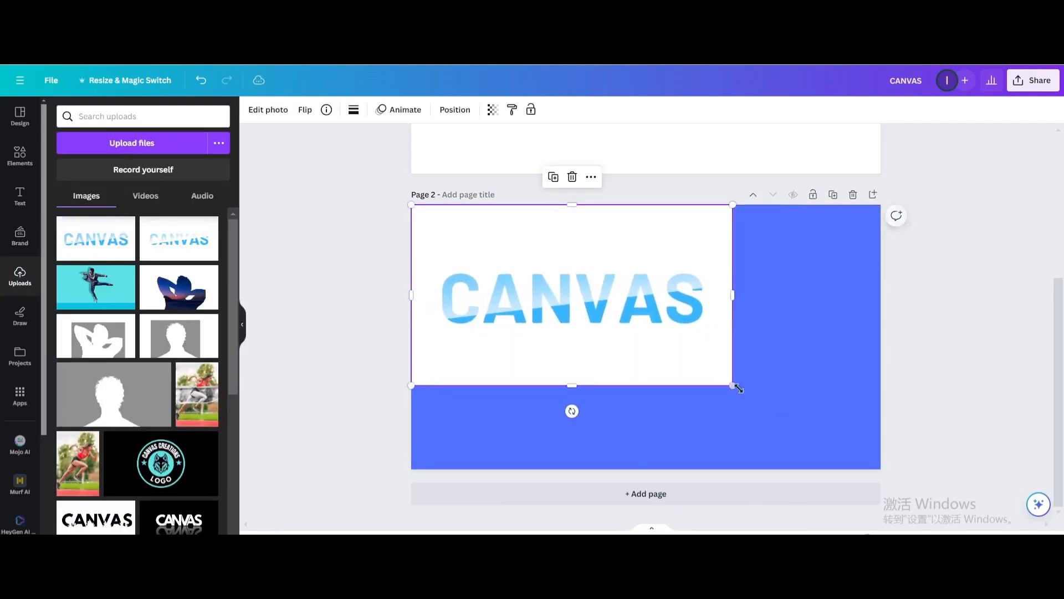
left_click_drag(736, 388, 876, 464)
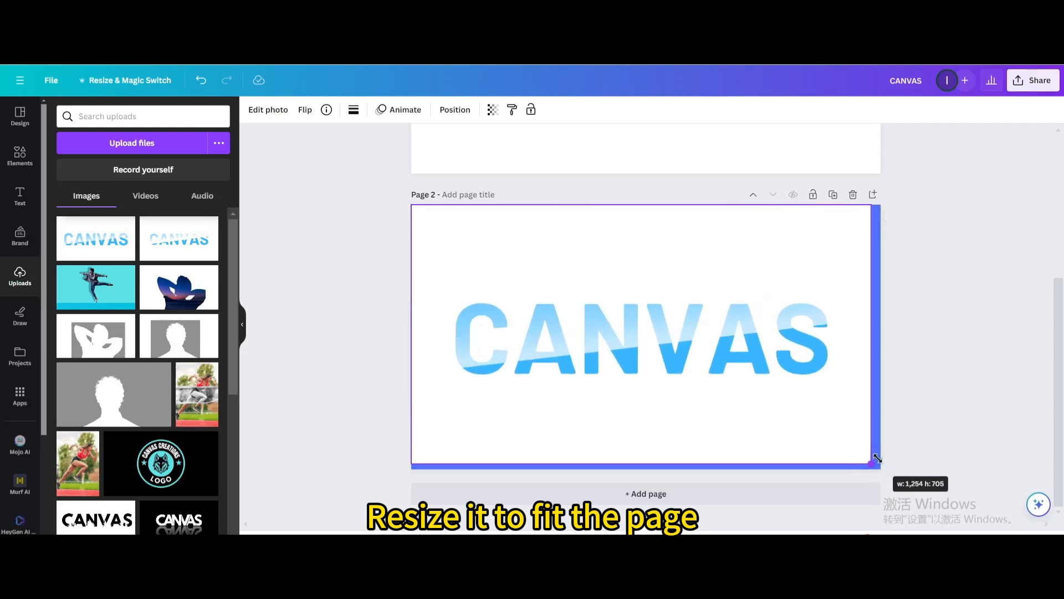
left_click_drag(878, 460, 881, 468)
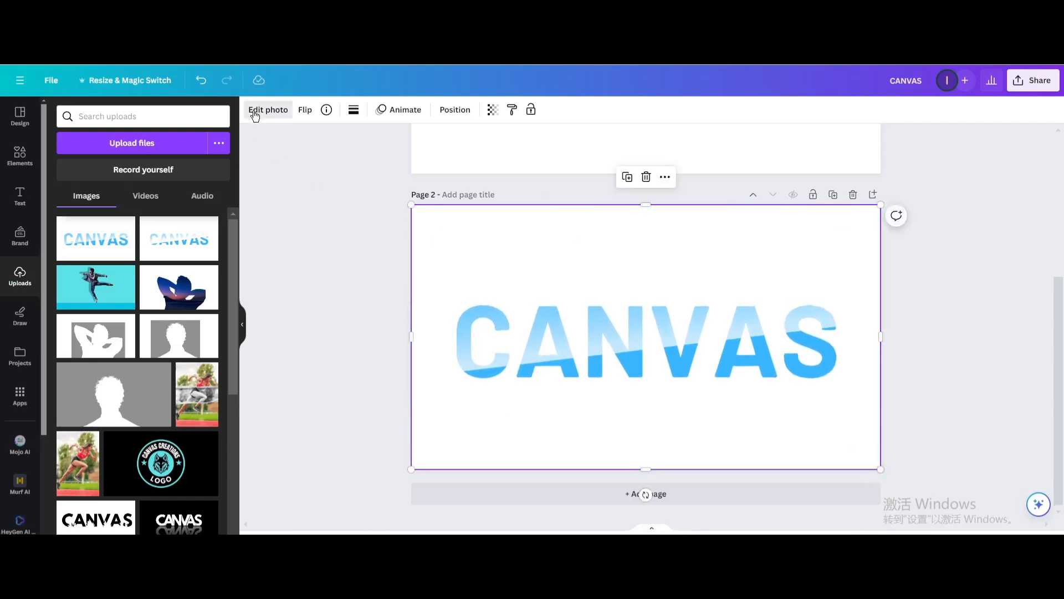
Remove the white background from the CANVAS lettering image with BG Remover.
left_click(267, 109)
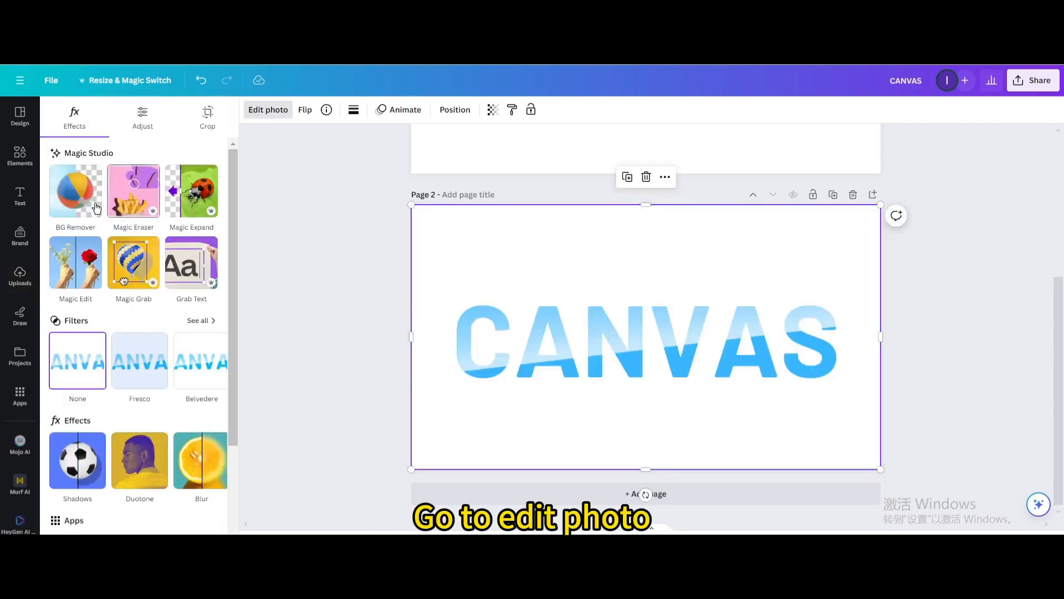
left_click(75, 190)
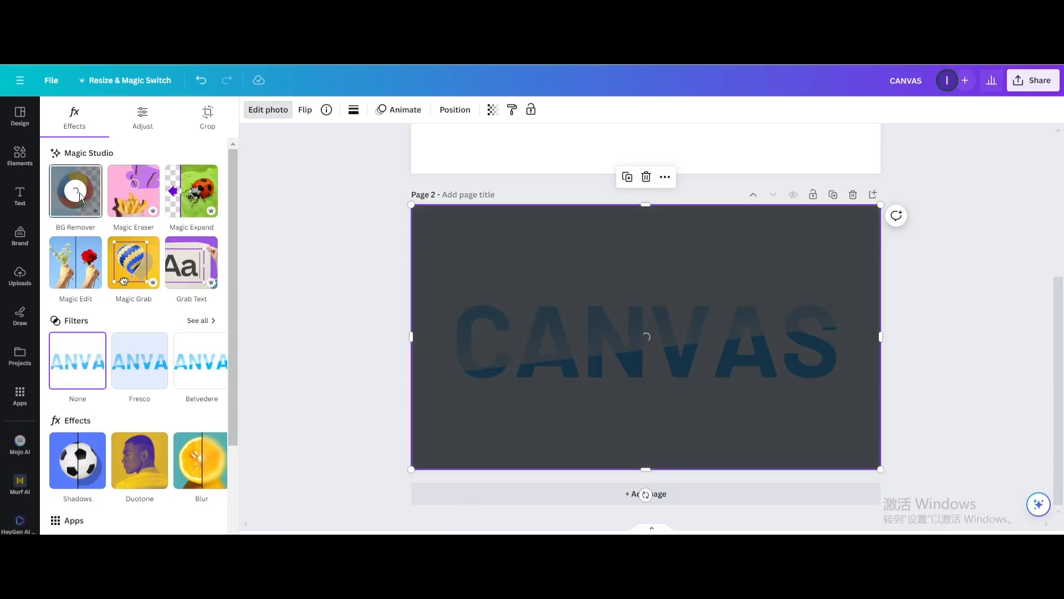
left_click(76, 190)
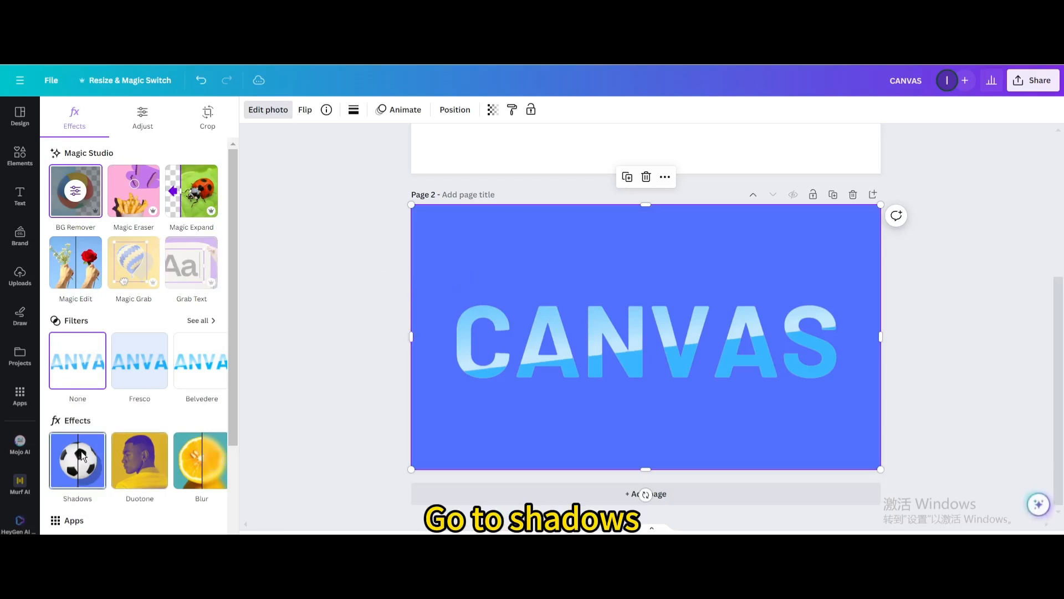
Add a Glow shadow with blur 0, intensity 100, colour #FFFFFF and size 28.
left_click(77, 460)
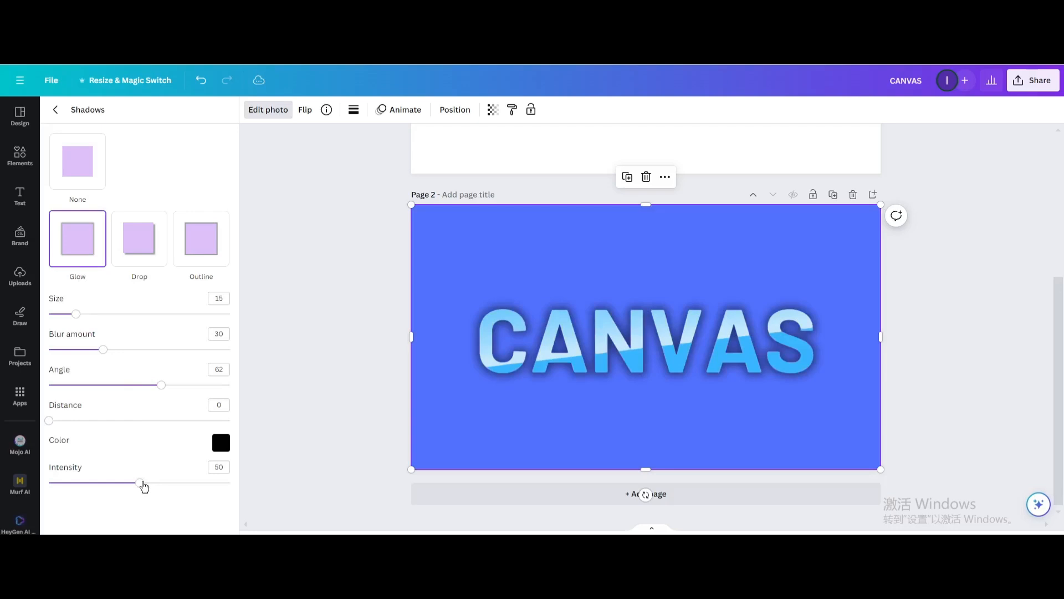
left_click_drag(102, 349, 102, 349)
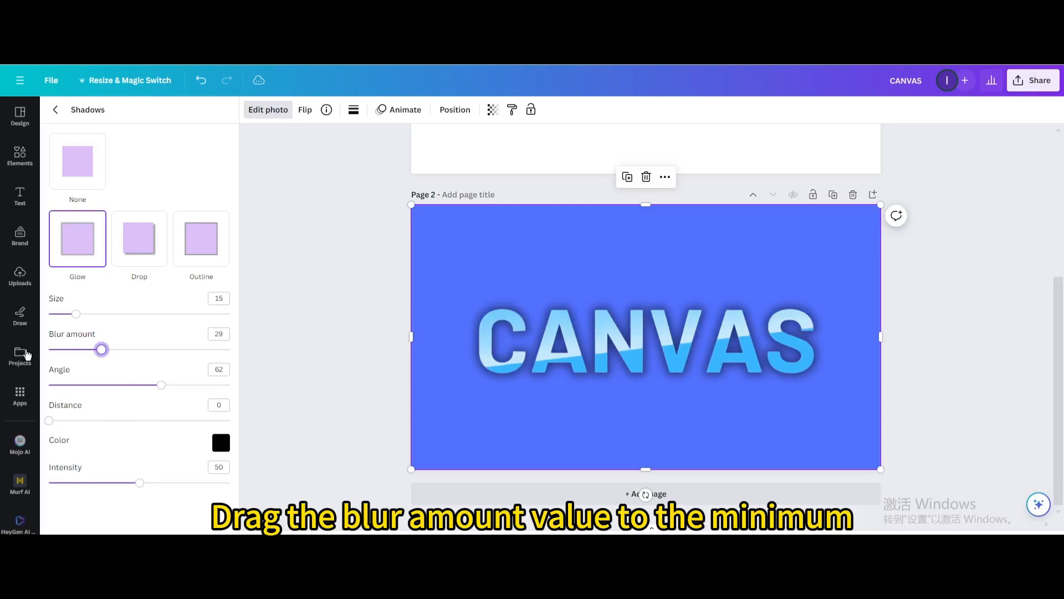
left_click_drag(102, 349, 49, 349)
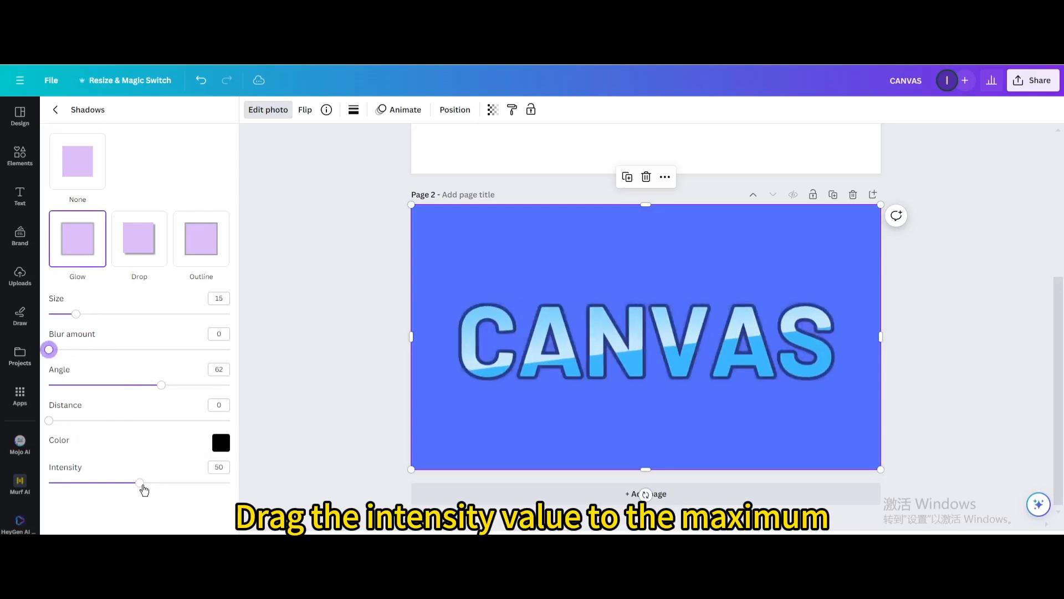
left_click_drag(140, 482, 230, 482)
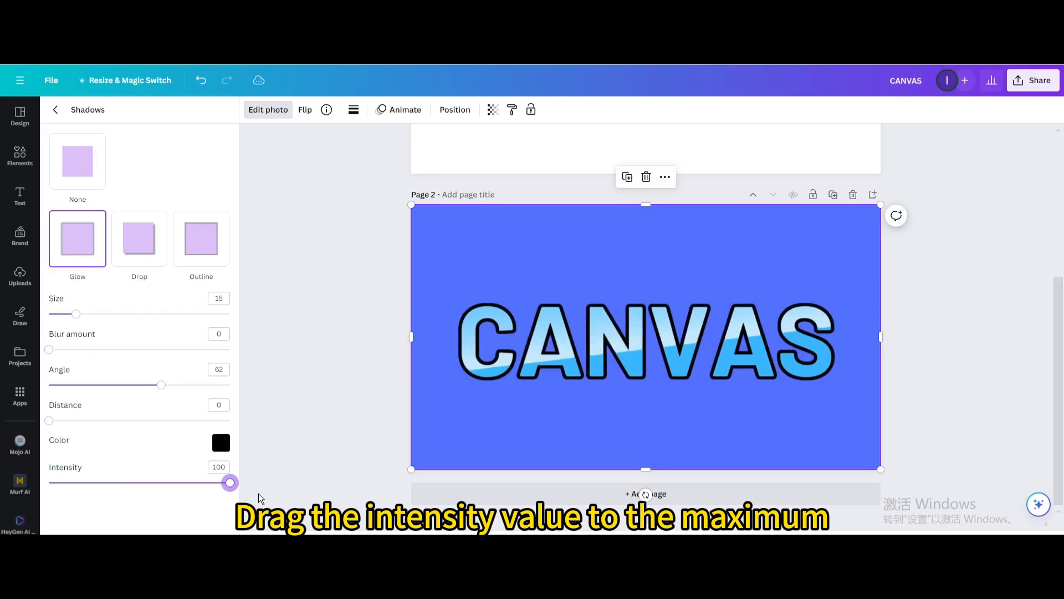
left_click(220, 442)
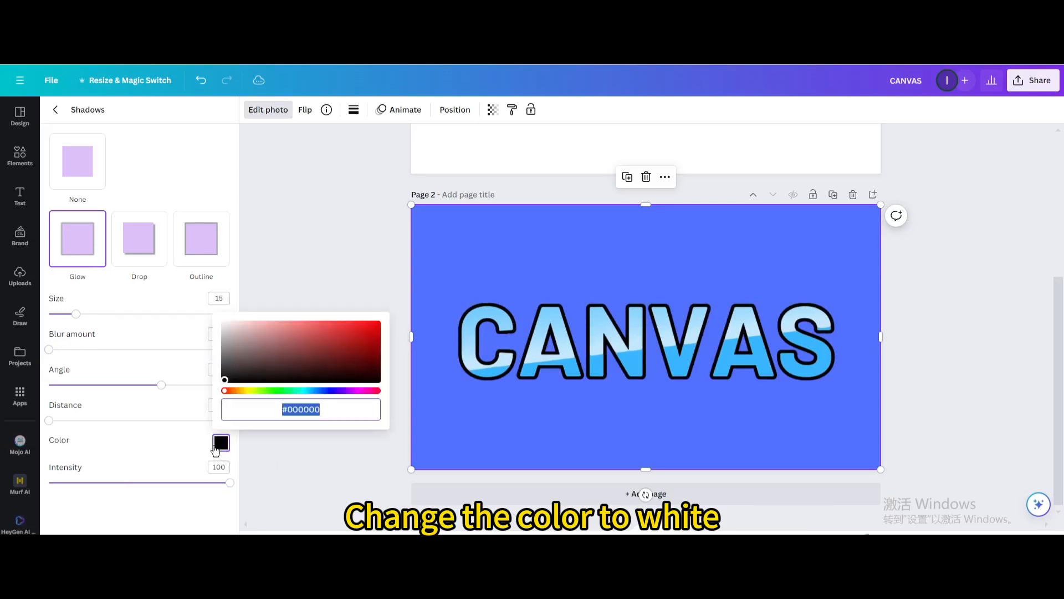
type("#FFFFFF")
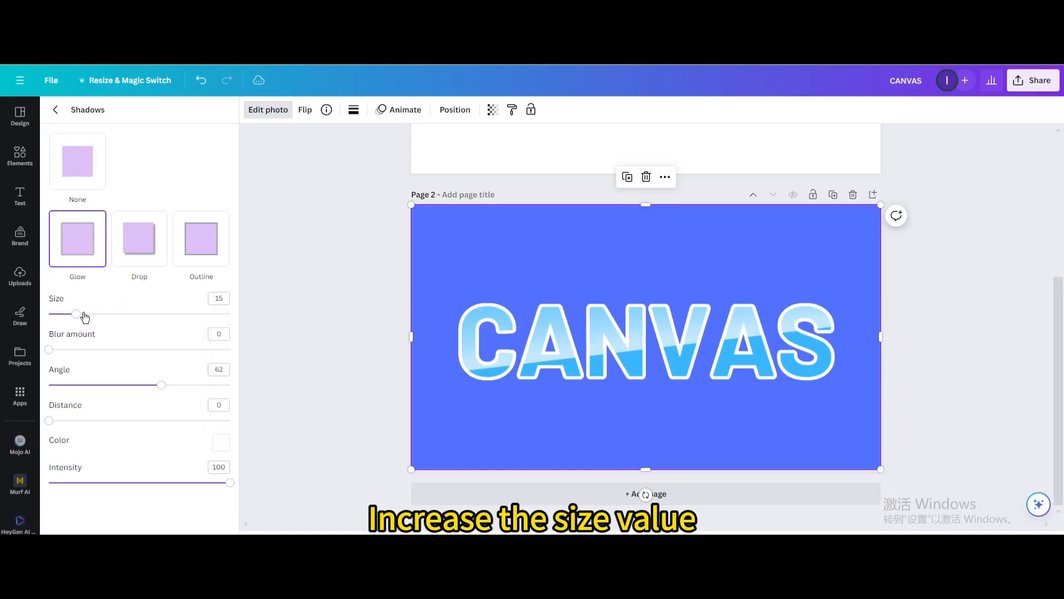
left_click_drag(74, 313, 100, 314)
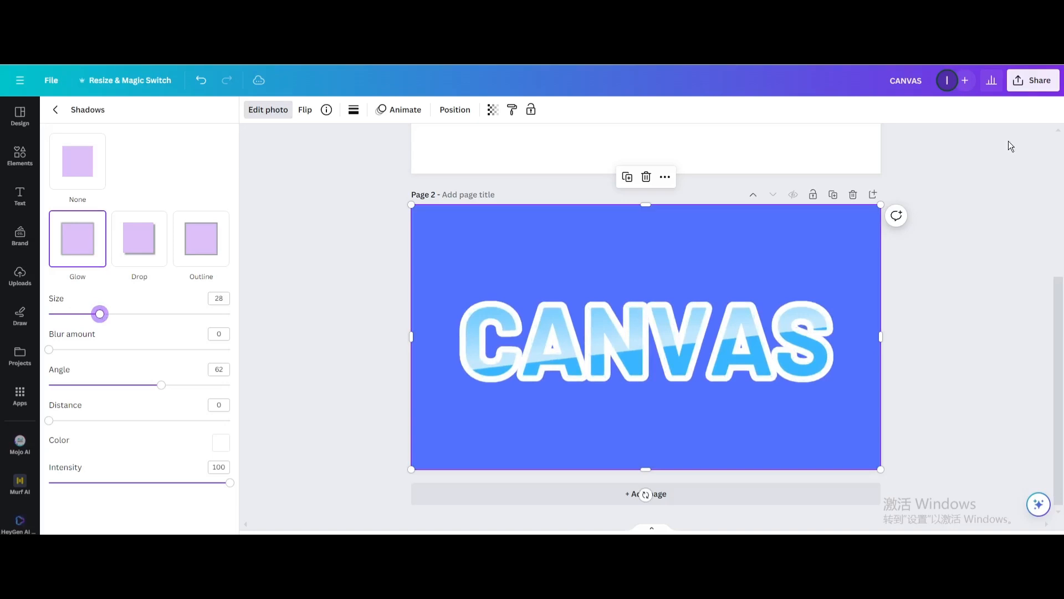
Download only page 2 with the outlined lettering as a PNG.
left_click(1032, 80)
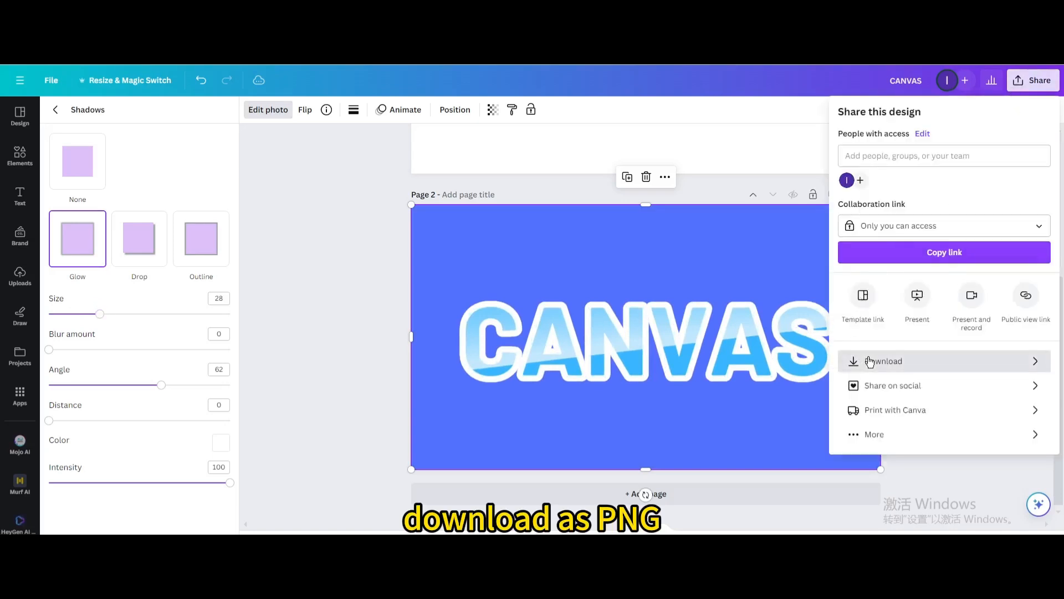
left_click(886, 360)
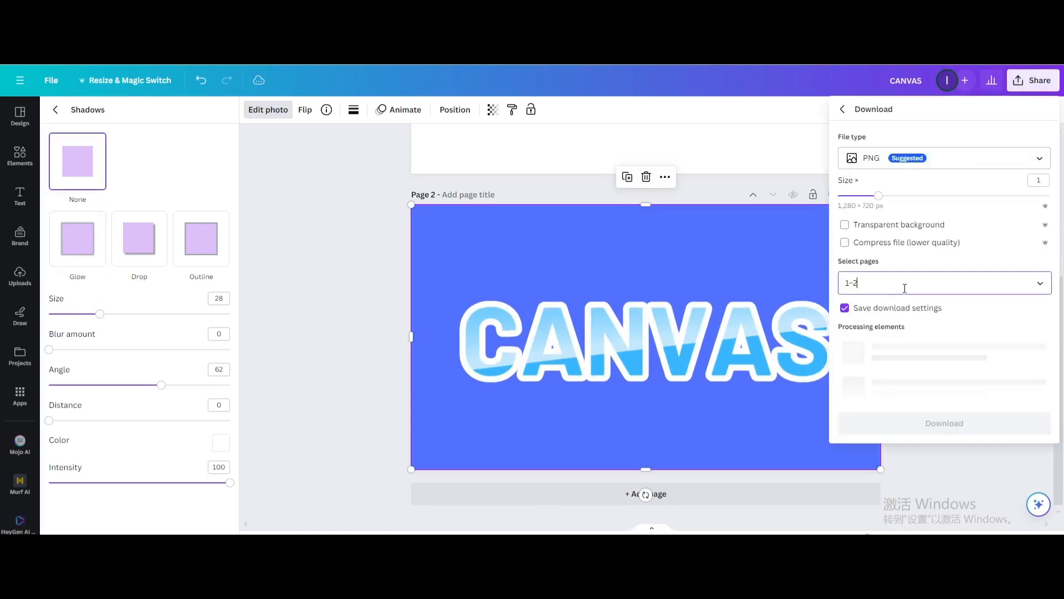
left_click(943, 283)
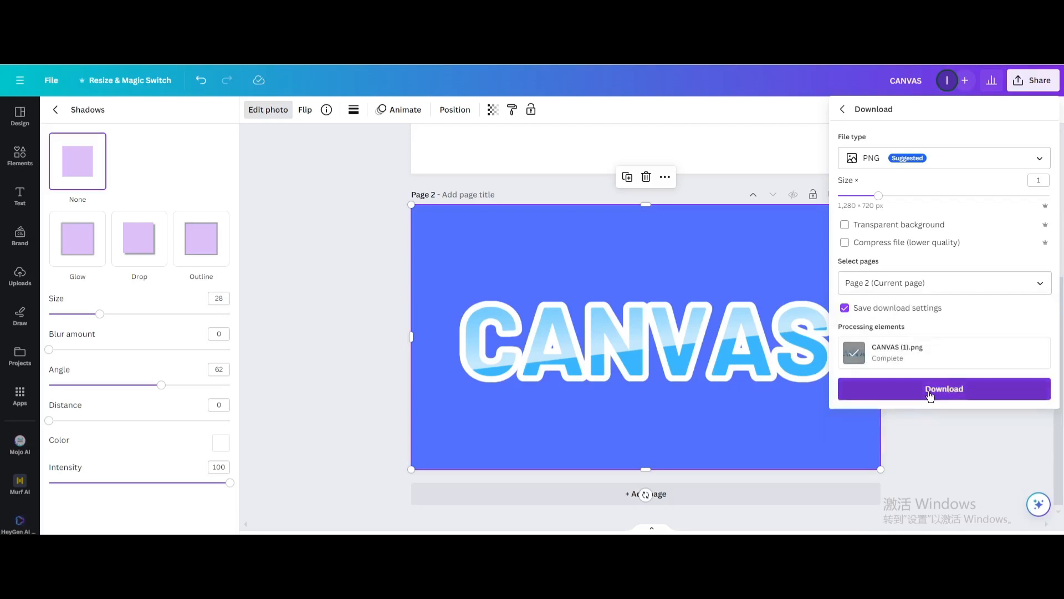
left_click(943, 388)
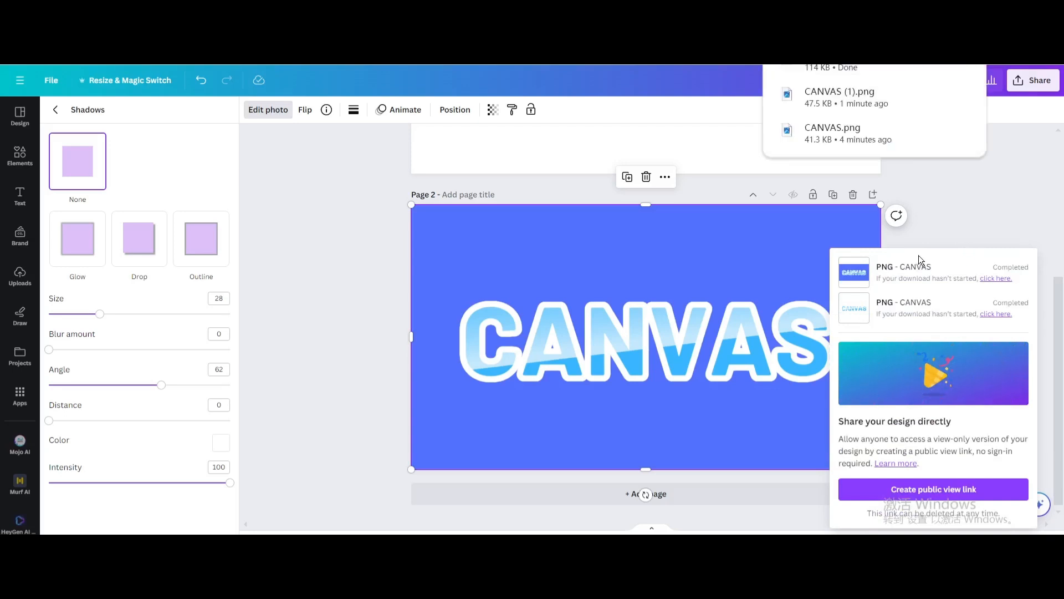
left_click(20, 277)
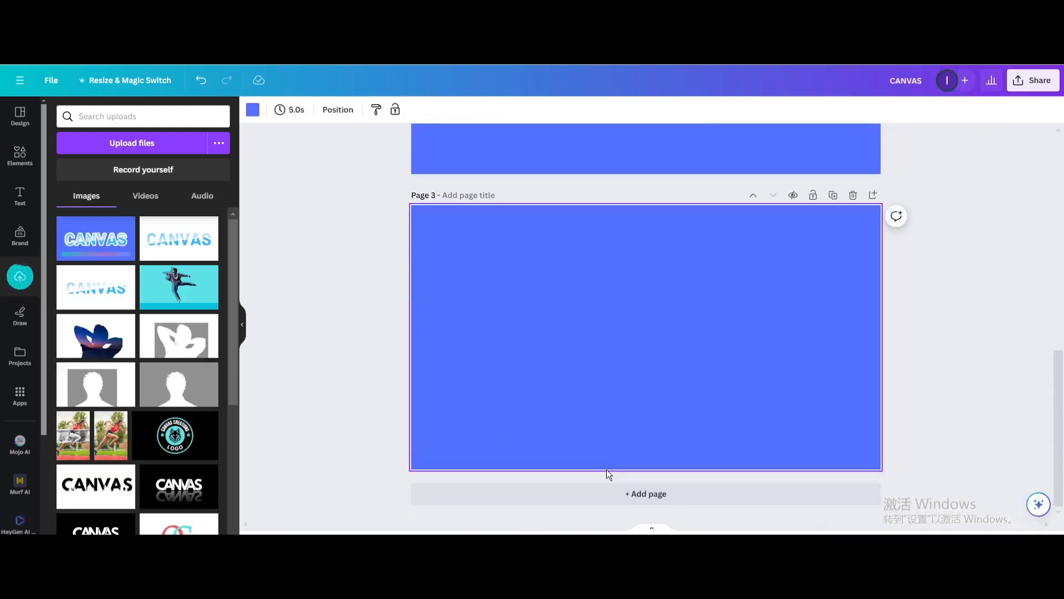
mouse_move(95, 238)
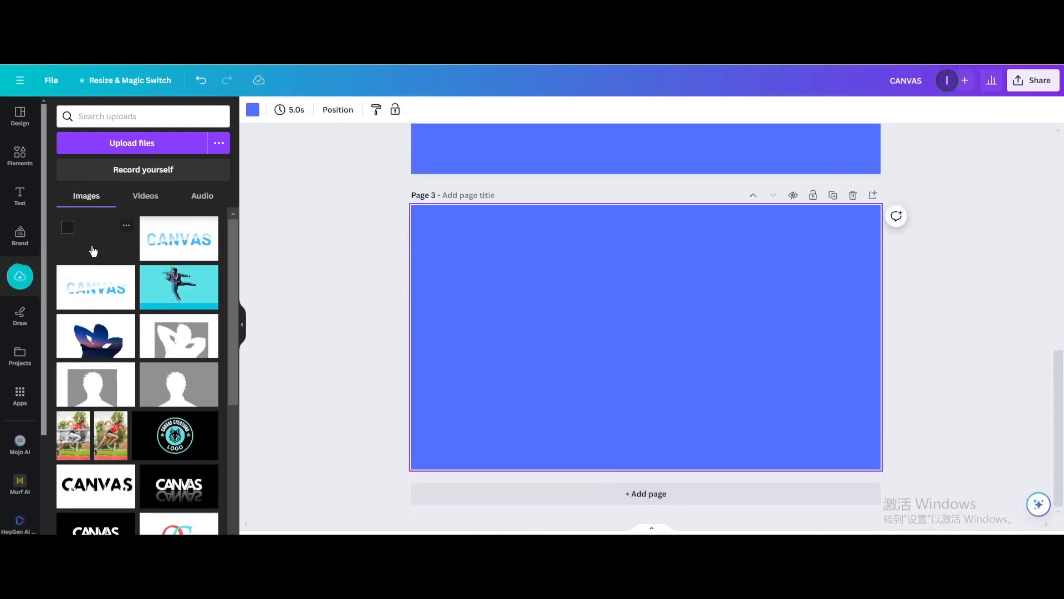
Place the downloaded outlined CANVAS PNG on page 3 and stretch it to fill the page.
left_click(95, 237)
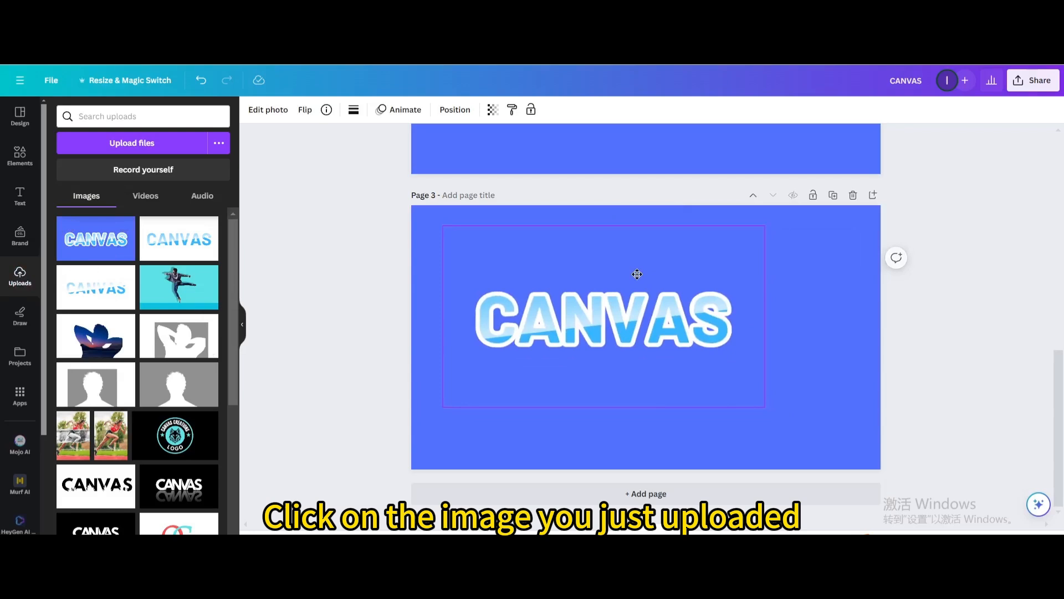
left_click(636, 273)
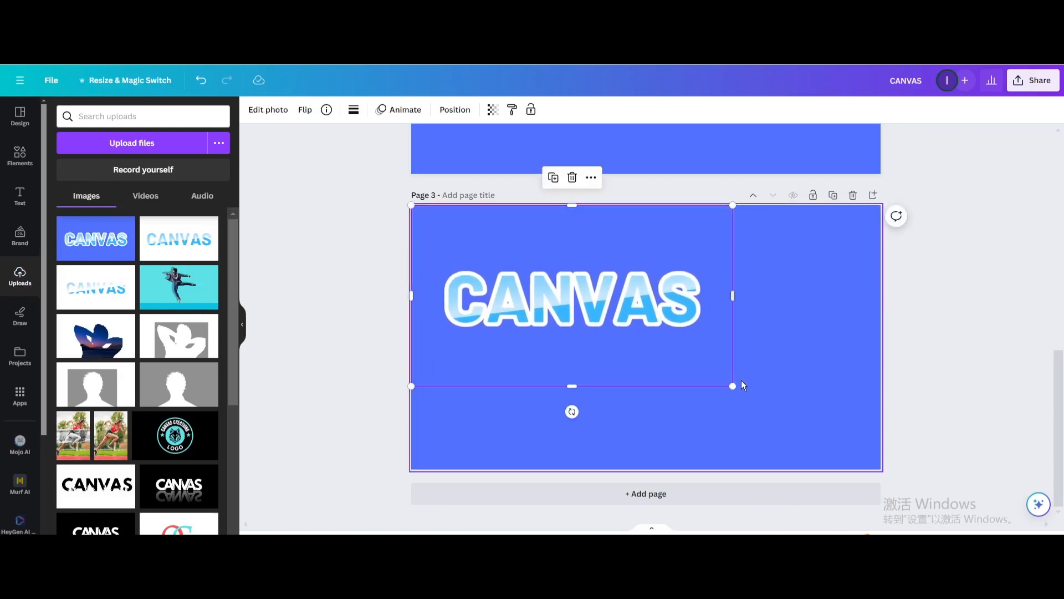
left_click_drag(732, 385, 882, 469)
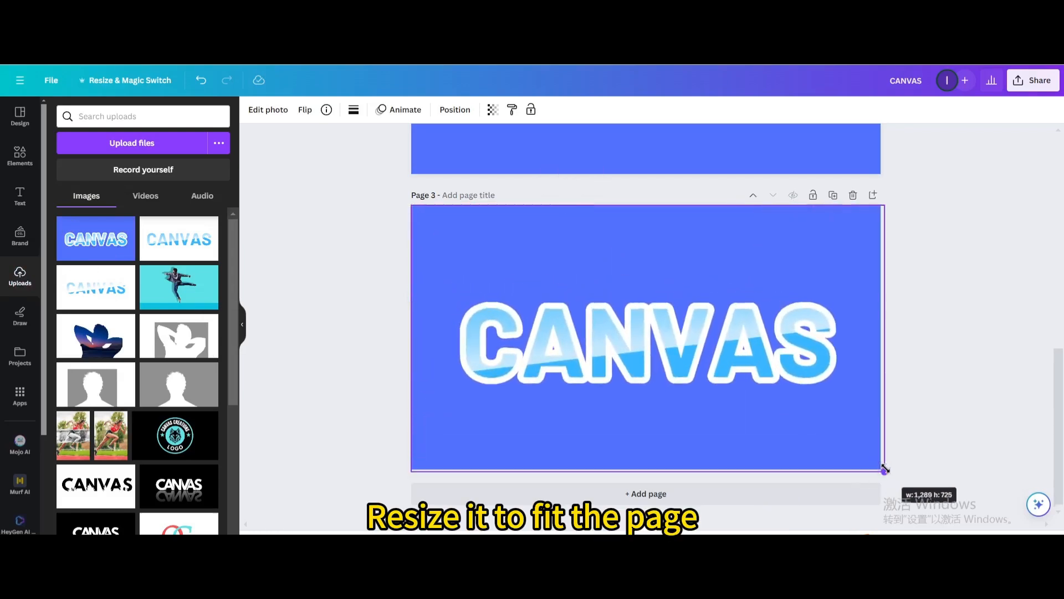
left_click_drag(882, 469, 879, 469)
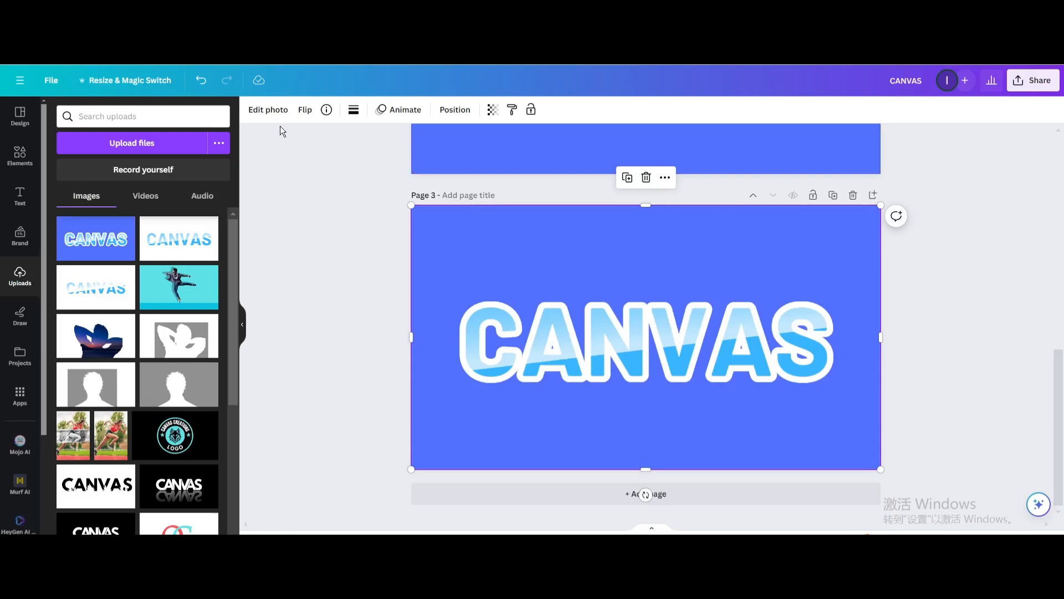
left_click(267, 109)
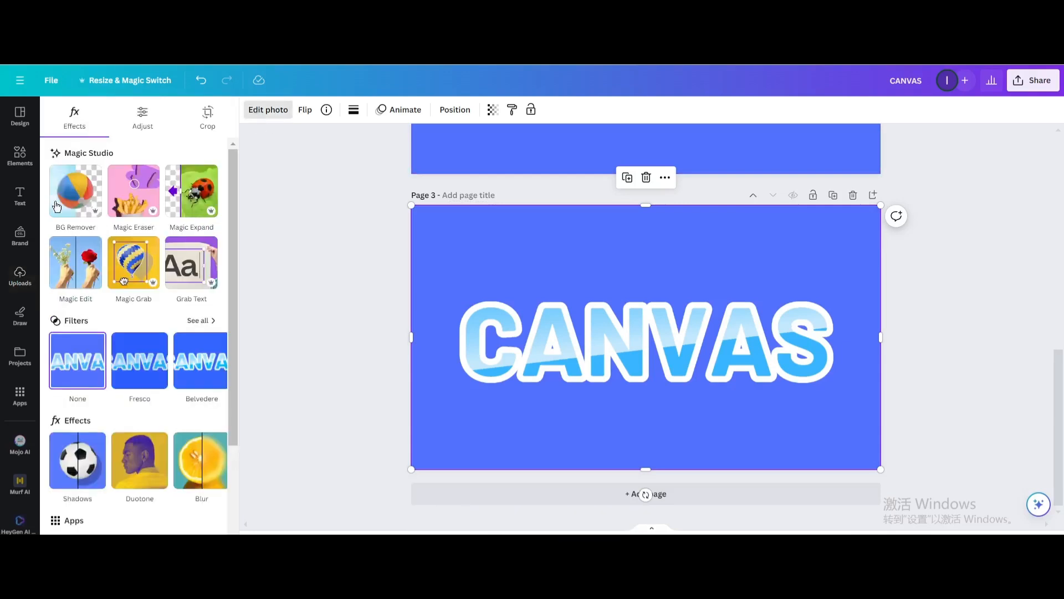
Apply the Drop shadow preset to the CANVAS lettering.
left_click(75, 190)
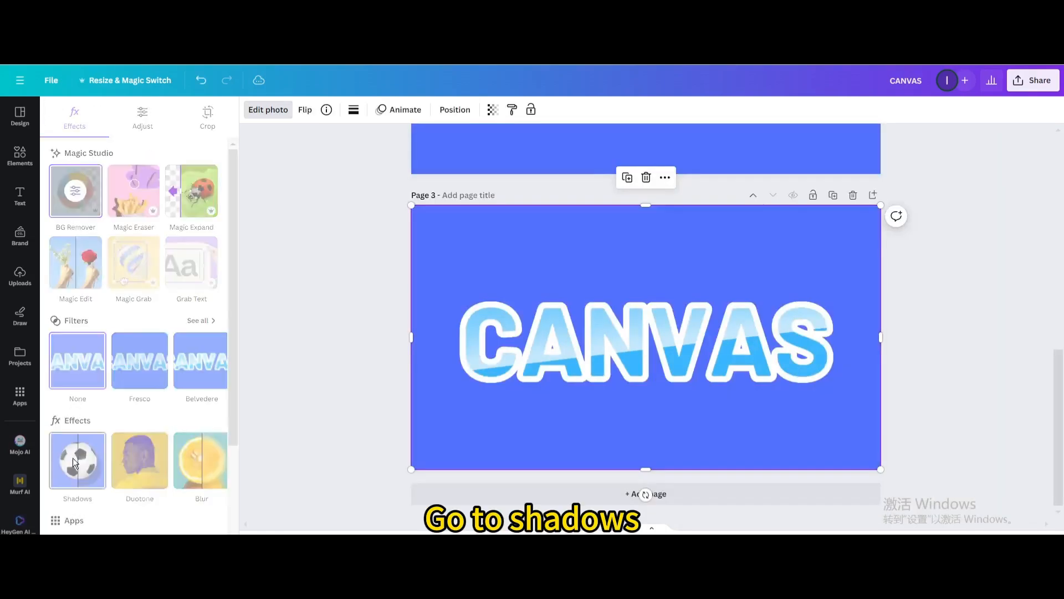
left_click(76, 460)
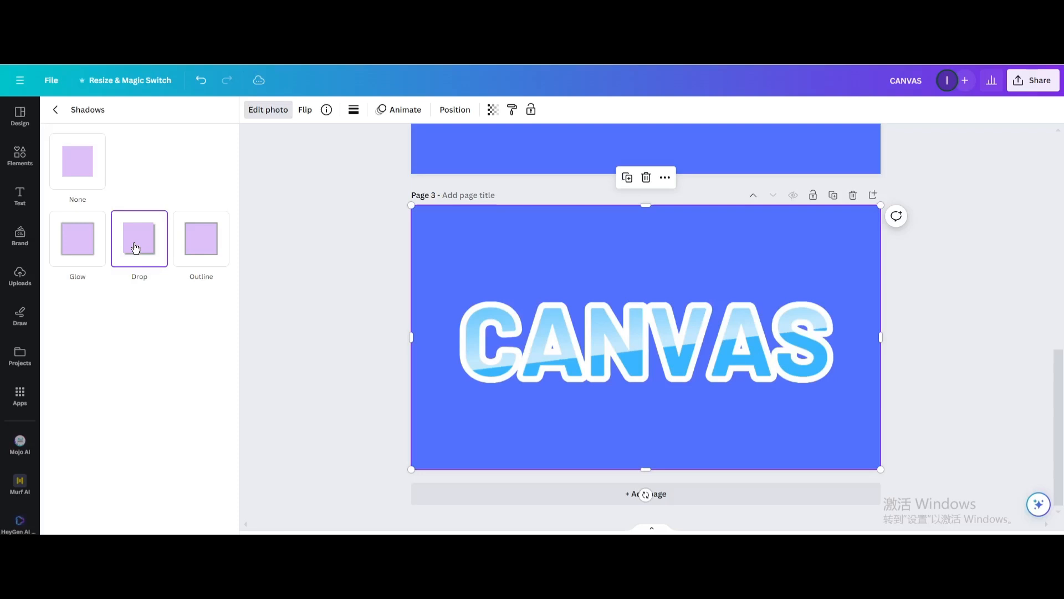
left_click(77, 160)
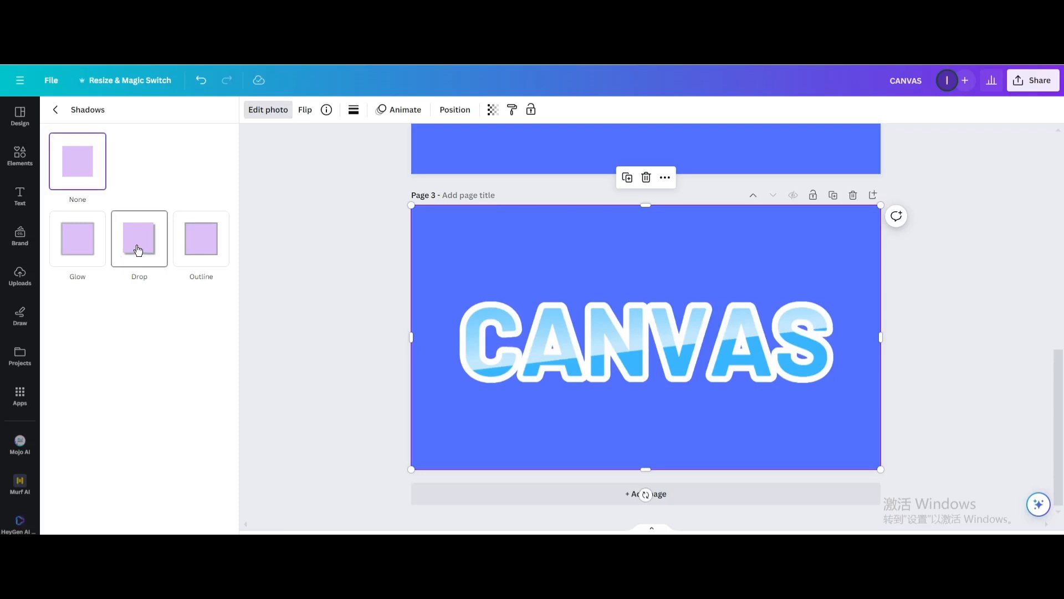
left_click(138, 238)
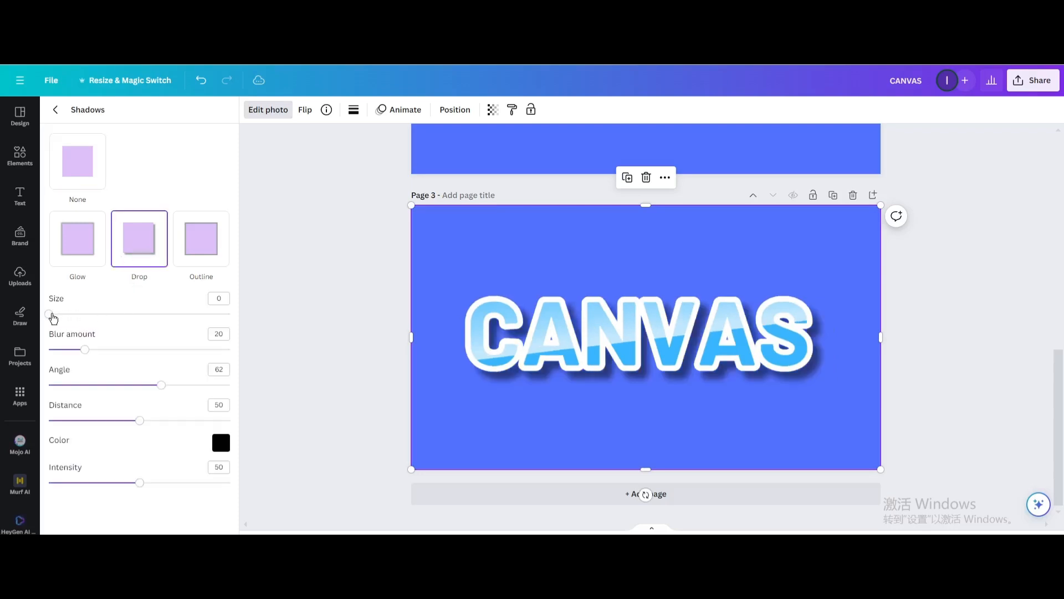
Refine the drop shadow to size 0, blur 7 and intensity 57.
left_click_drag(48, 314, 61, 314)
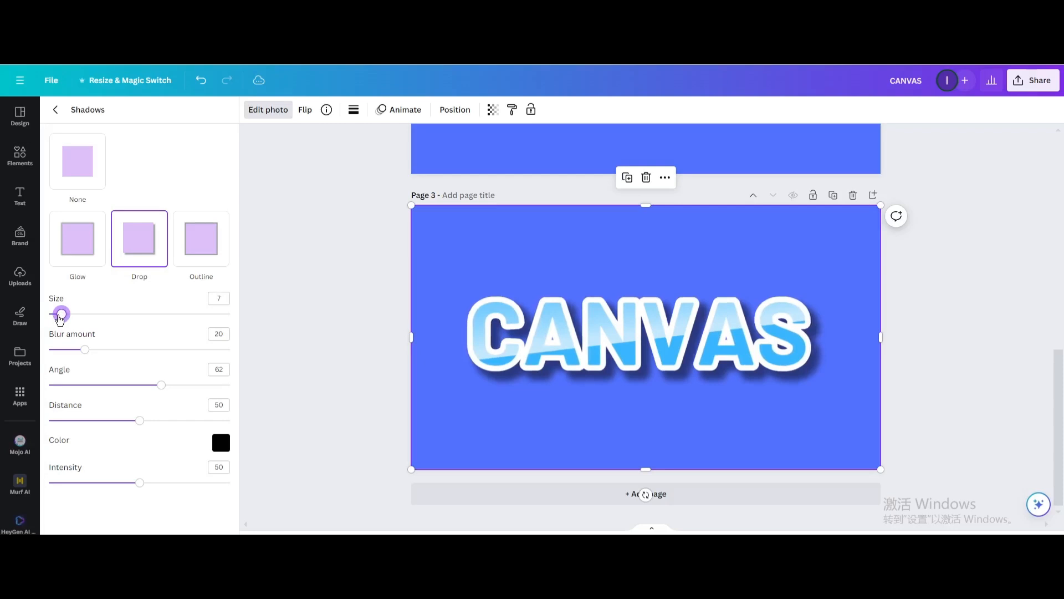
left_click_drag(61, 313, 57, 313)
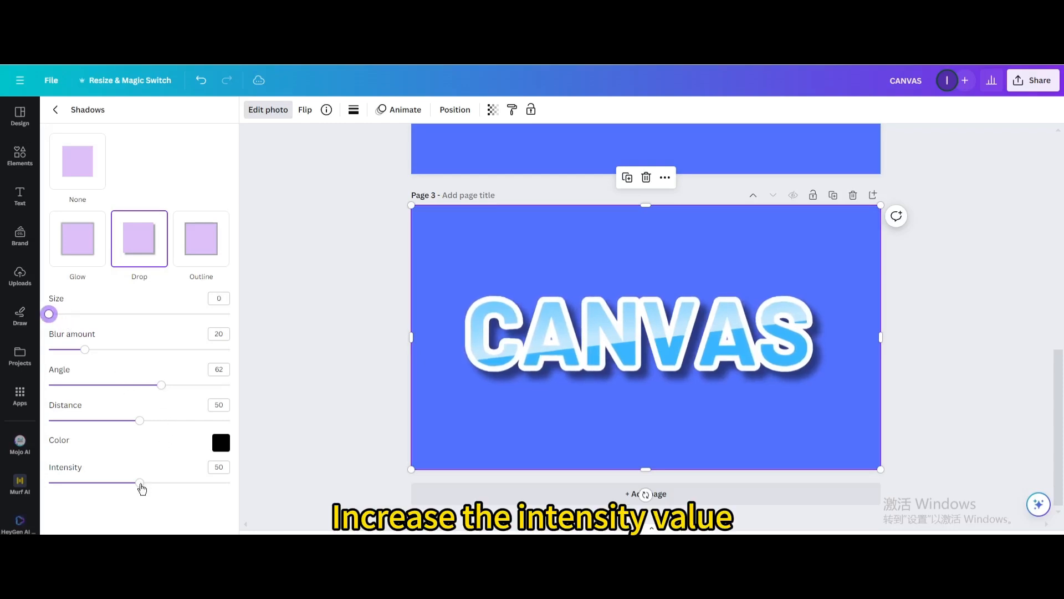
left_click_drag(140, 482, 177, 482)
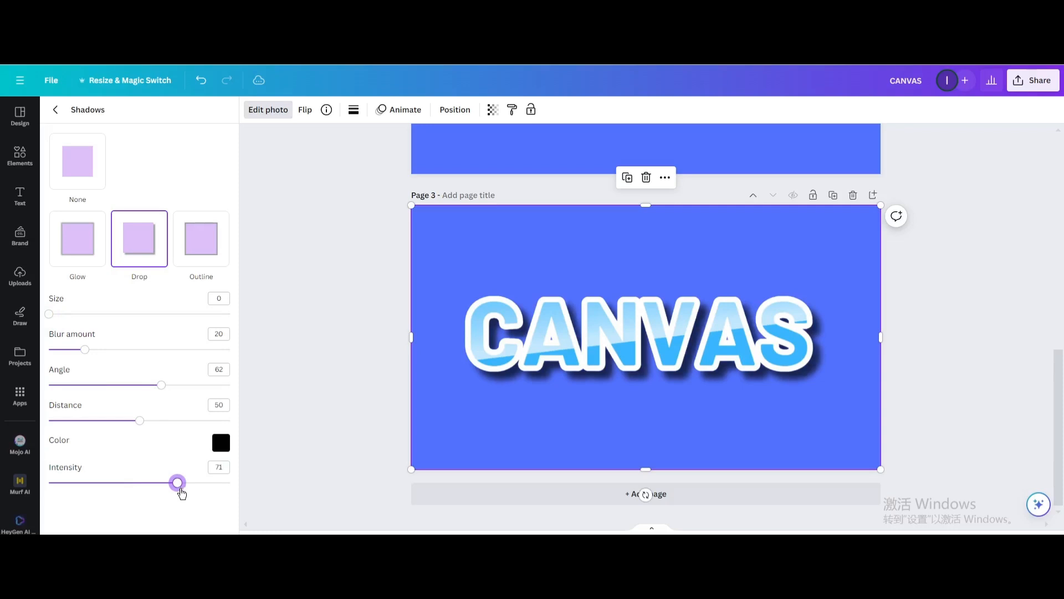
left_click_drag(177, 482, 182, 482)
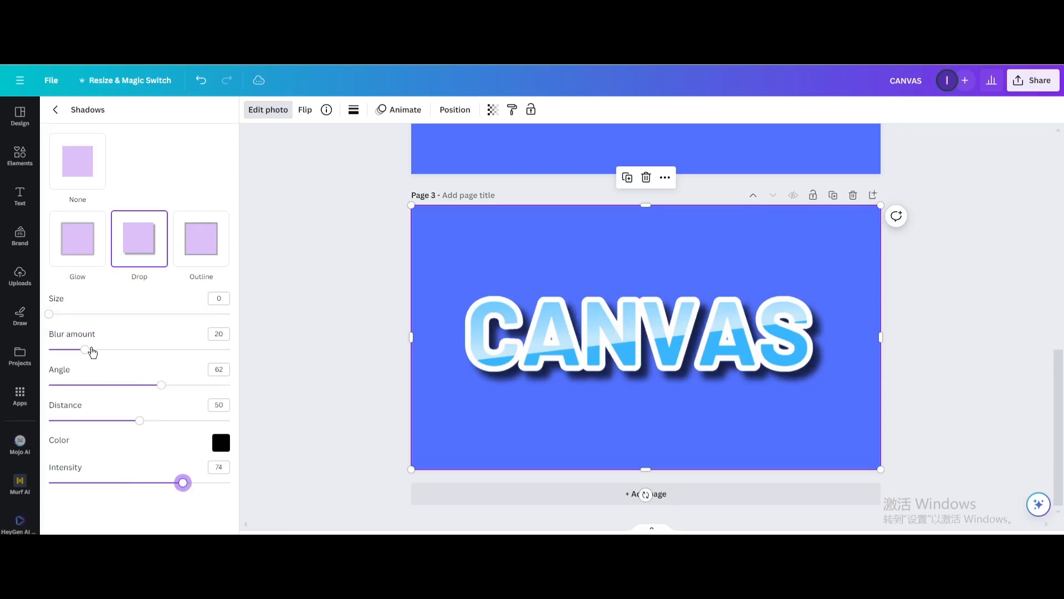
left_click_drag(83, 349, 57, 349)
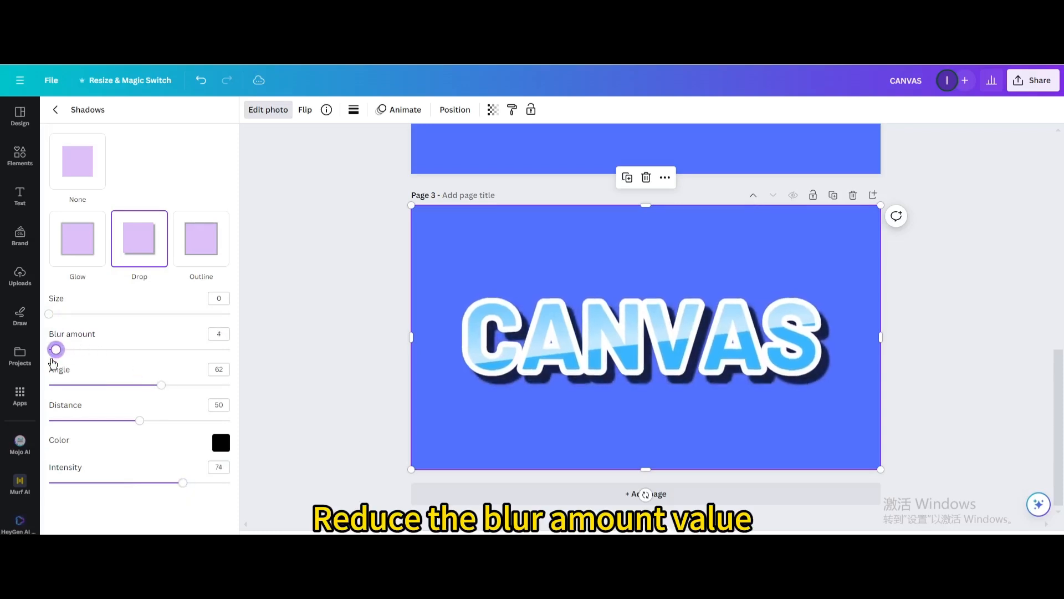
left_click_drag(56, 349, 48, 350)
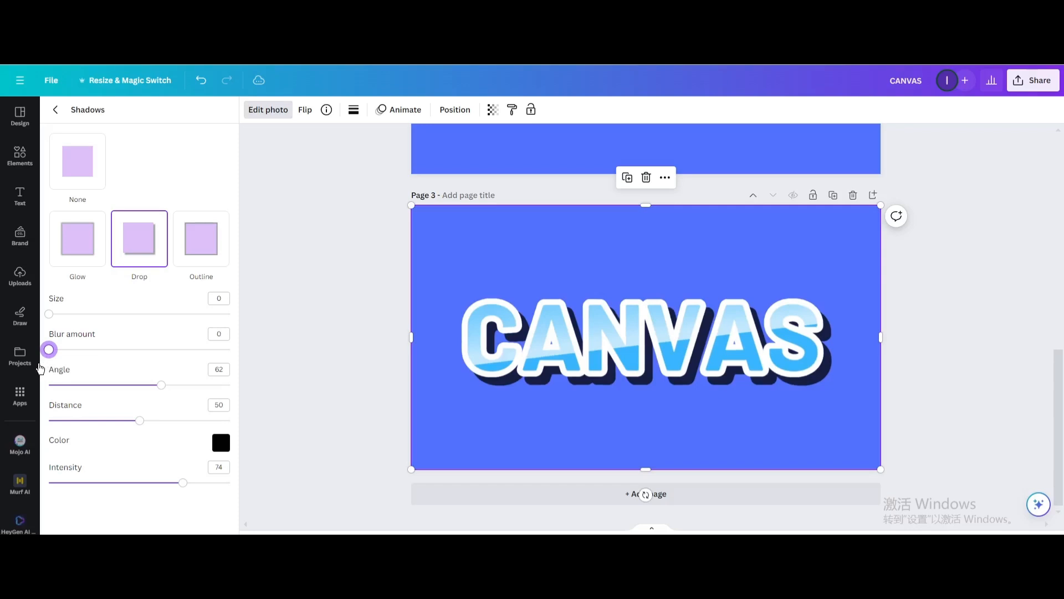
left_click_drag(49, 349, 61, 349)
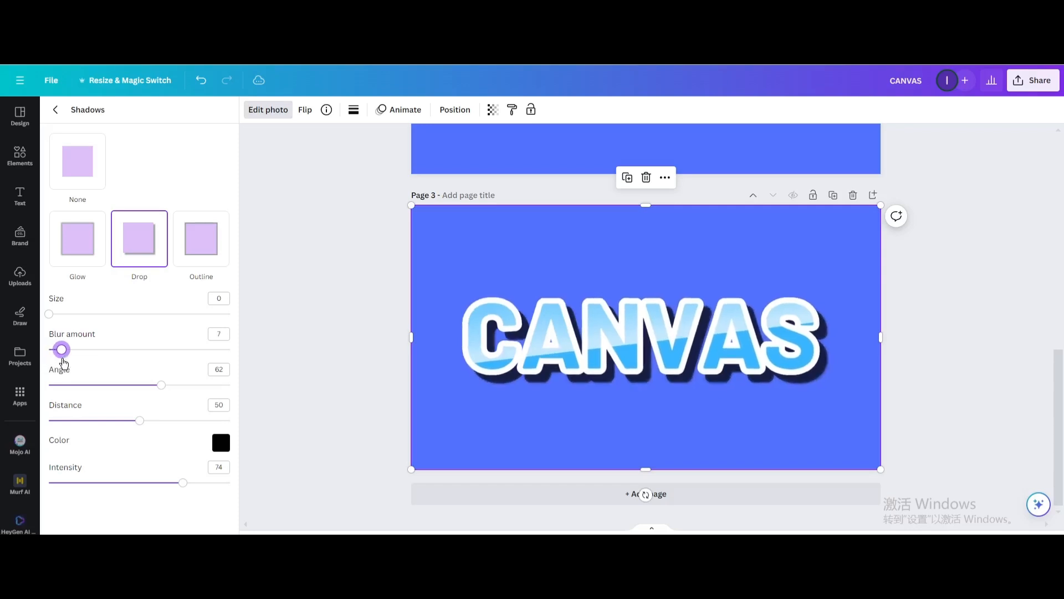
left_click_drag(183, 482, 156, 482)
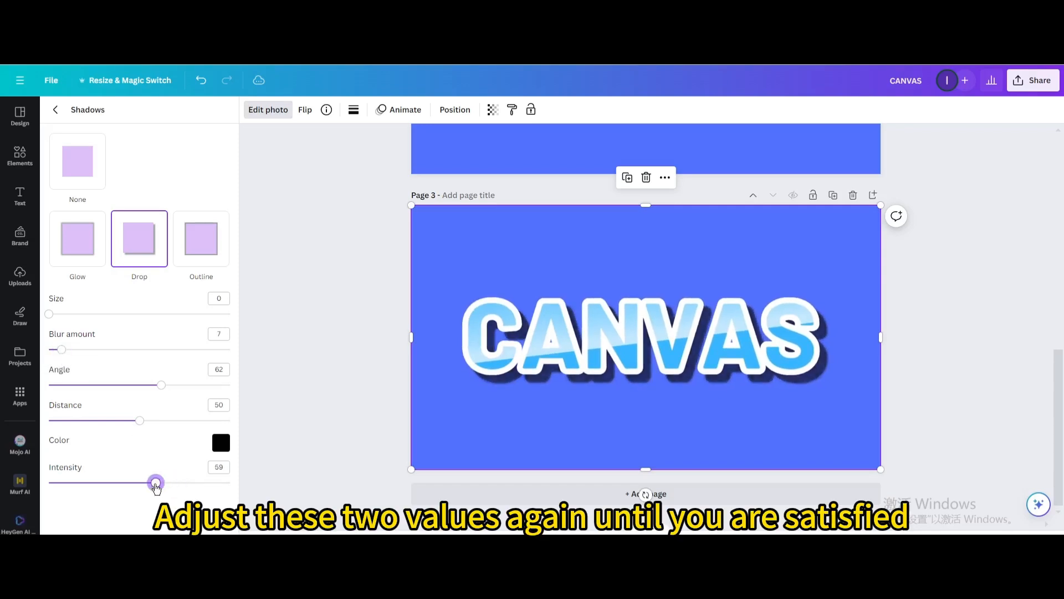
left_click_drag(156, 482, 151, 482)
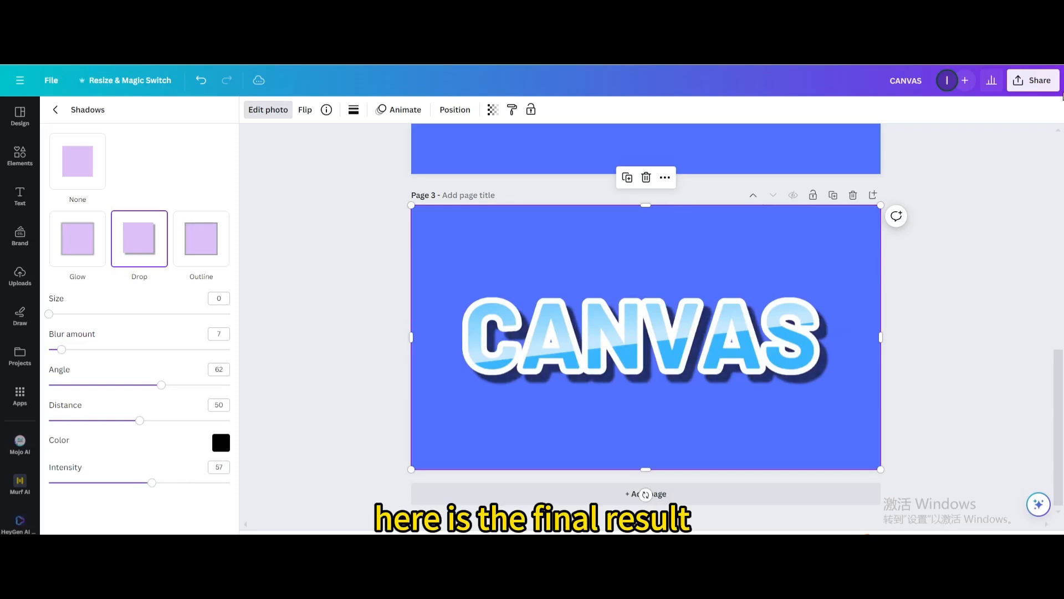
left_click(1032, 79)
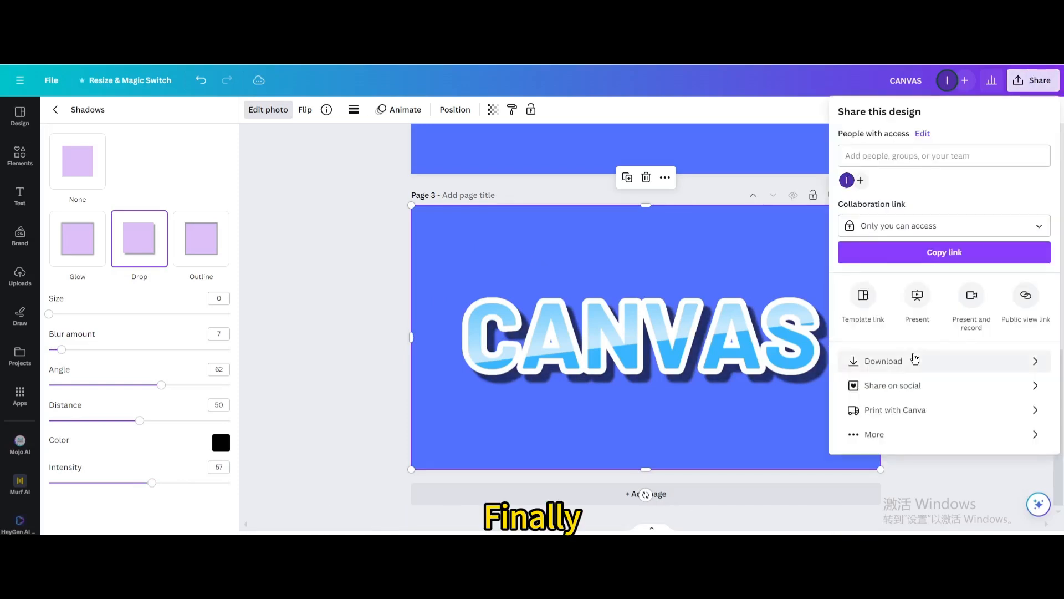
Set the download to JPG format for the current page 3 only, without downloading yet.
left_click(883, 360)
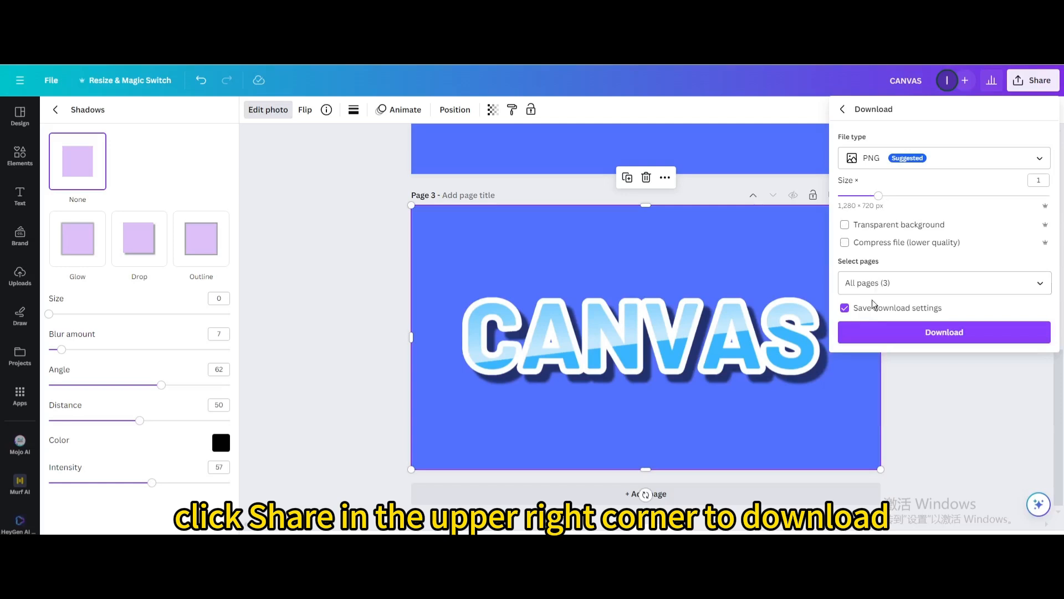
left_click(942, 157)
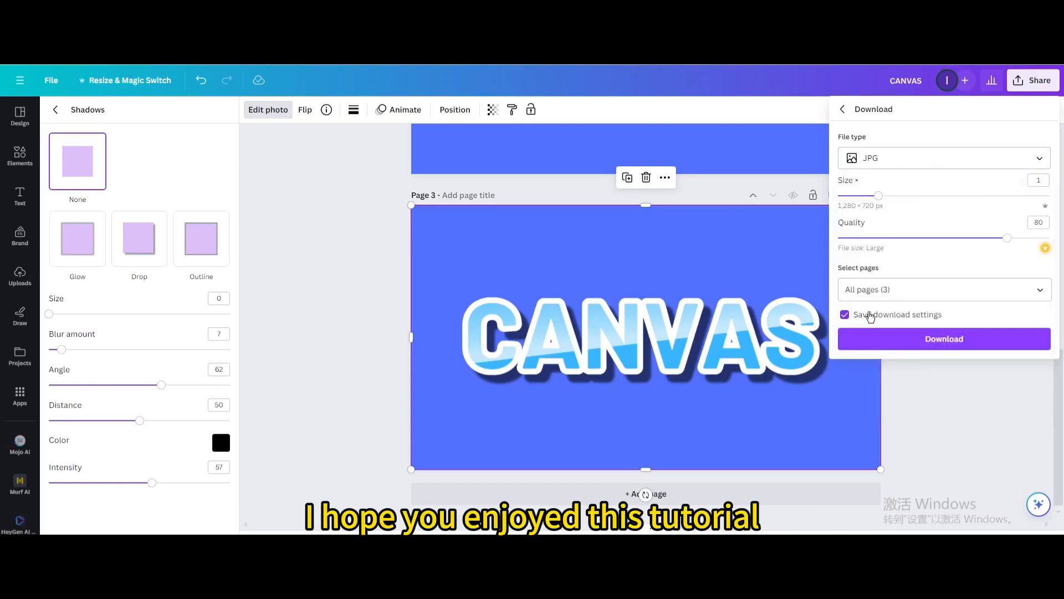
left_click(942, 289)
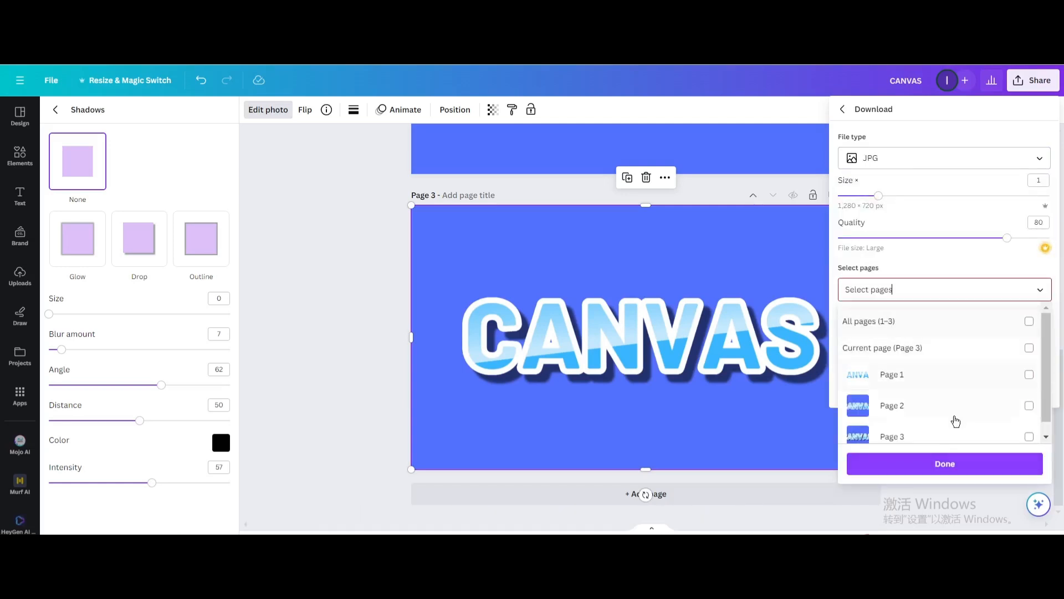
left_click(882, 347)
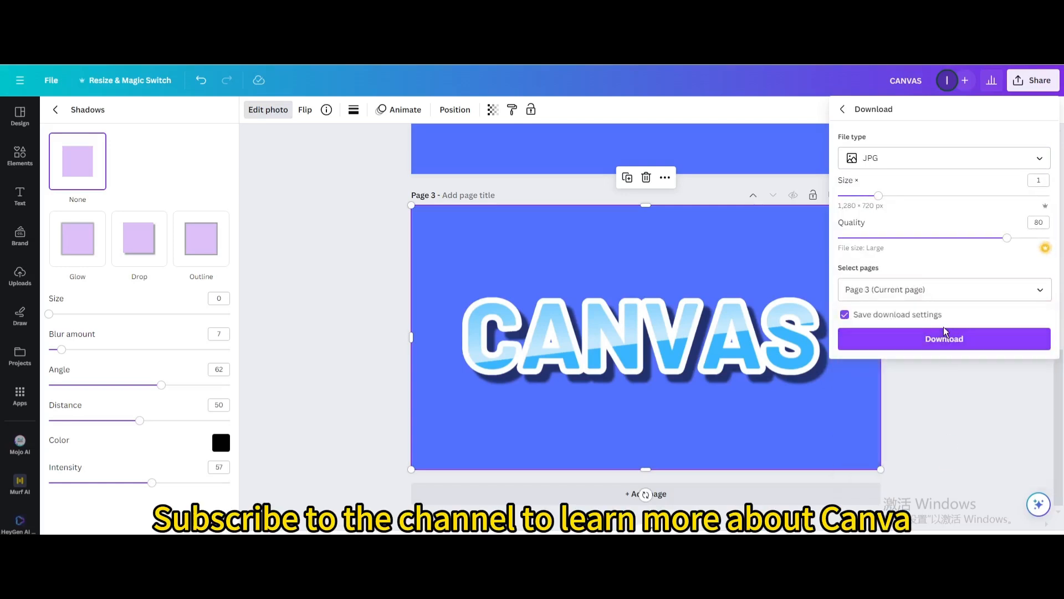